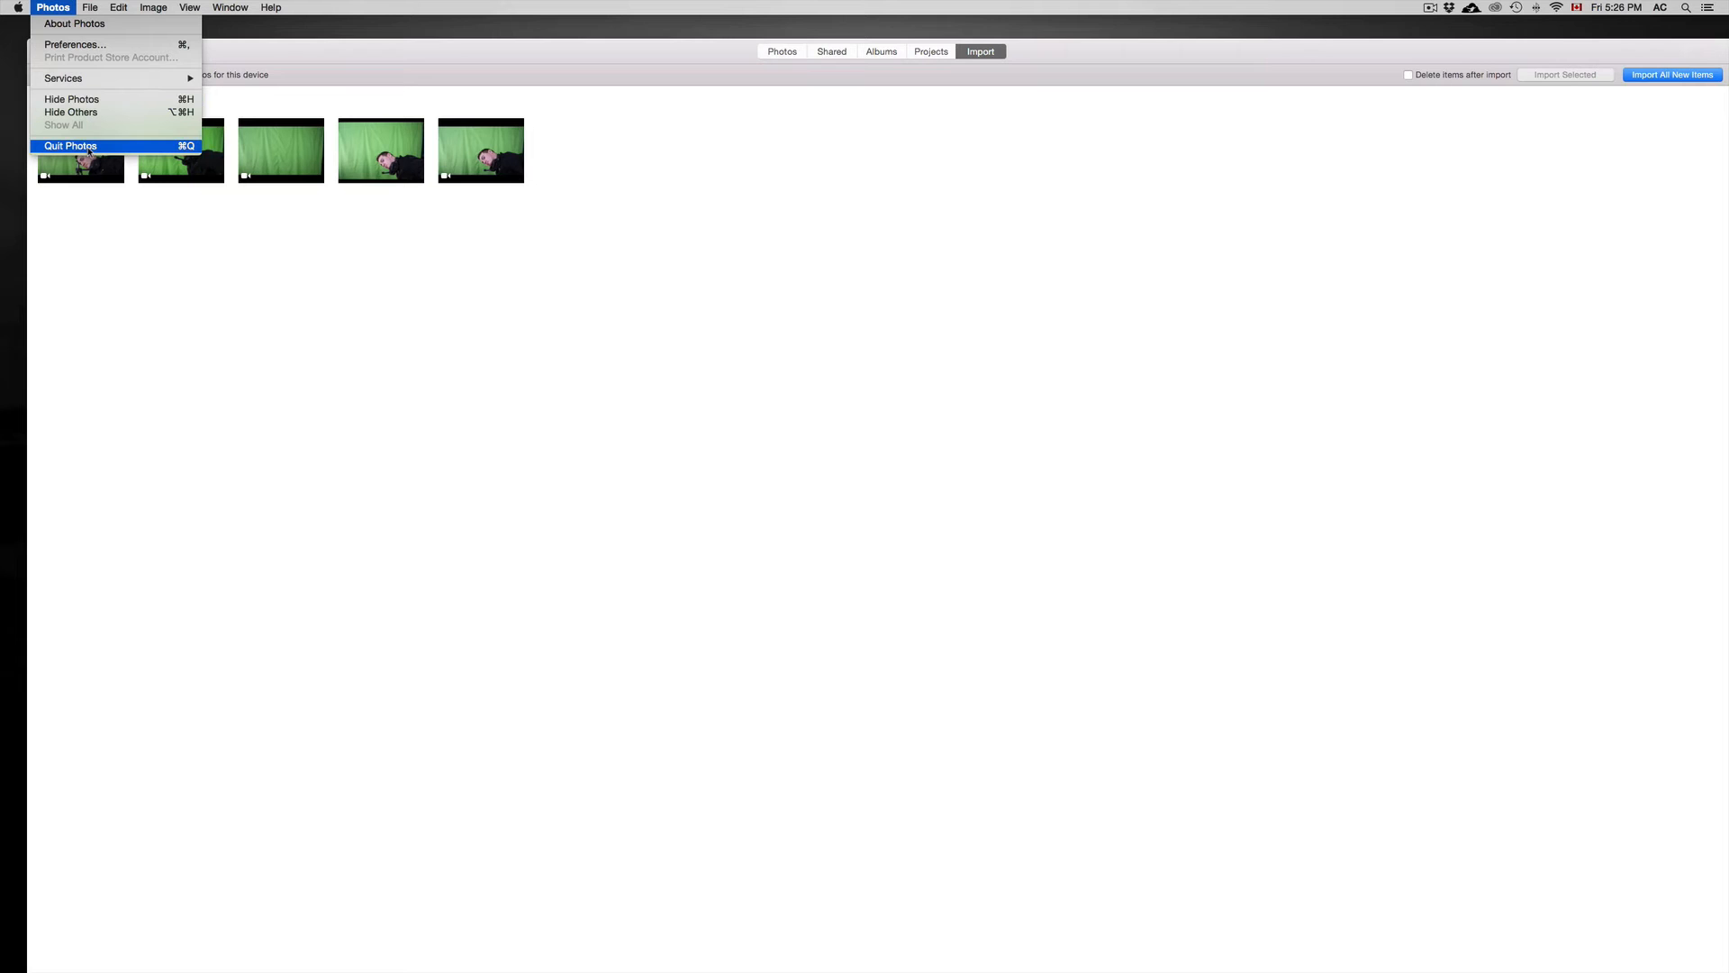
# Quit Photos from its menu, leaving the desktop visible
pyautogui.click(69, 145)
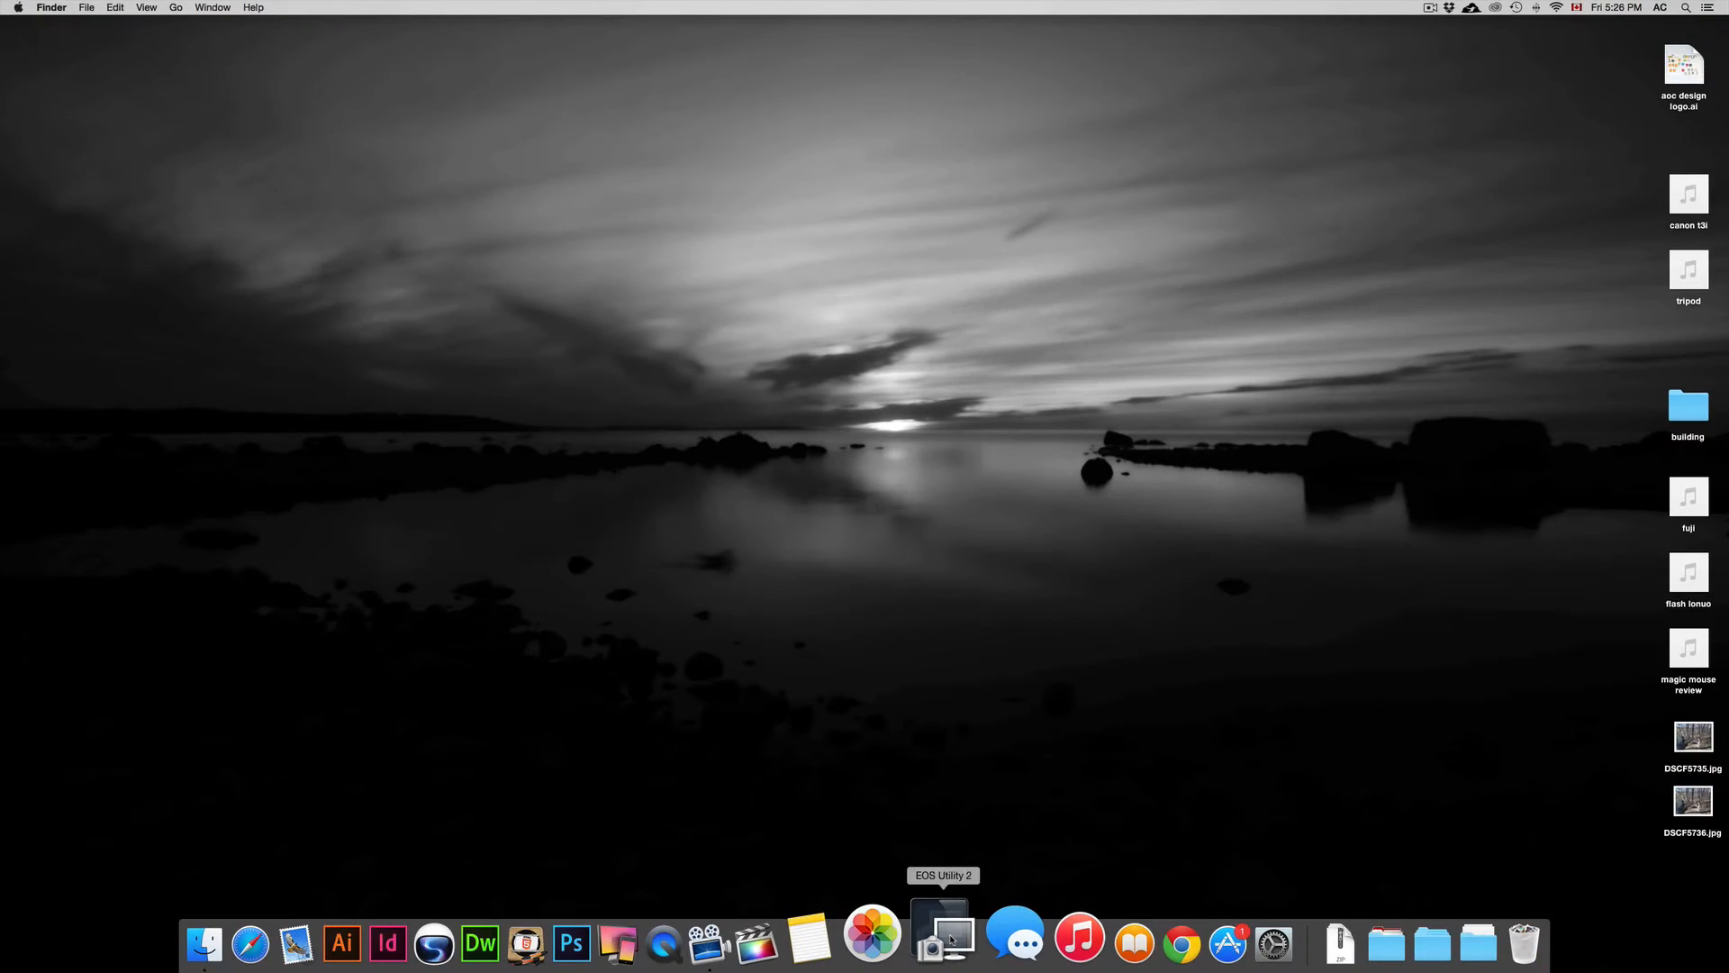
# Launch EOS Utility 2 from the Dock, connected to the EOS Rebel T3i
pyautogui.click(941, 940)
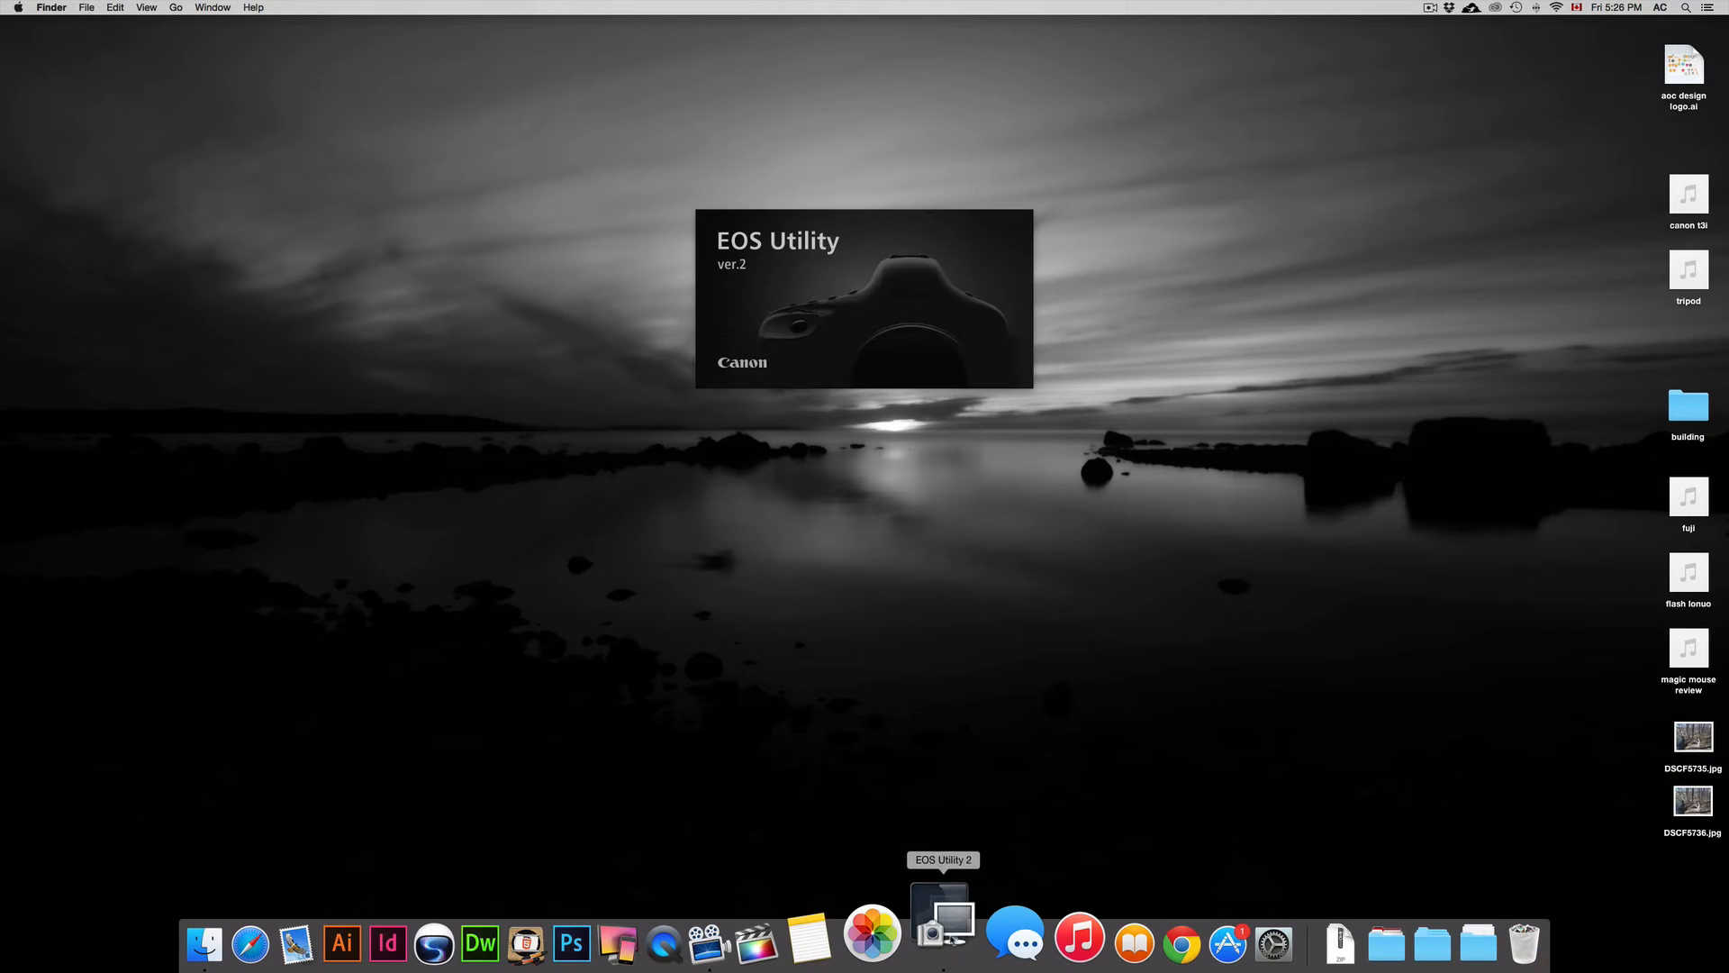
pyautogui.click(942, 932)
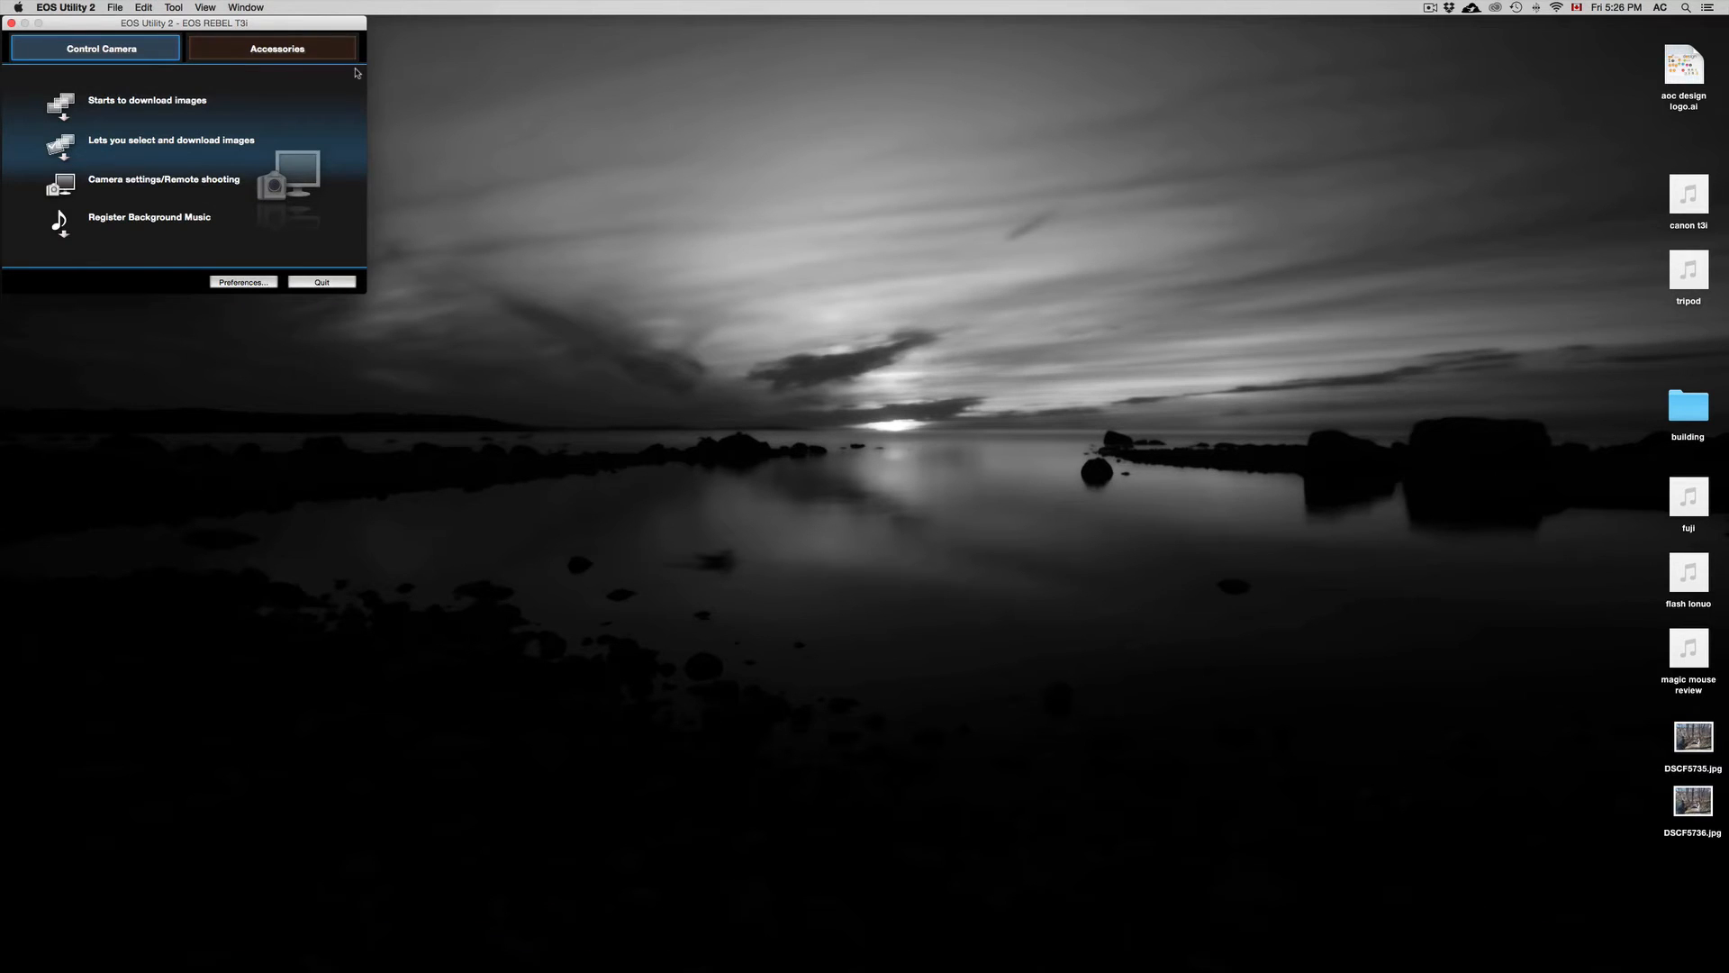
pyautogui.moveTo(177, 24); pyautogui.dragTo(954, 220)
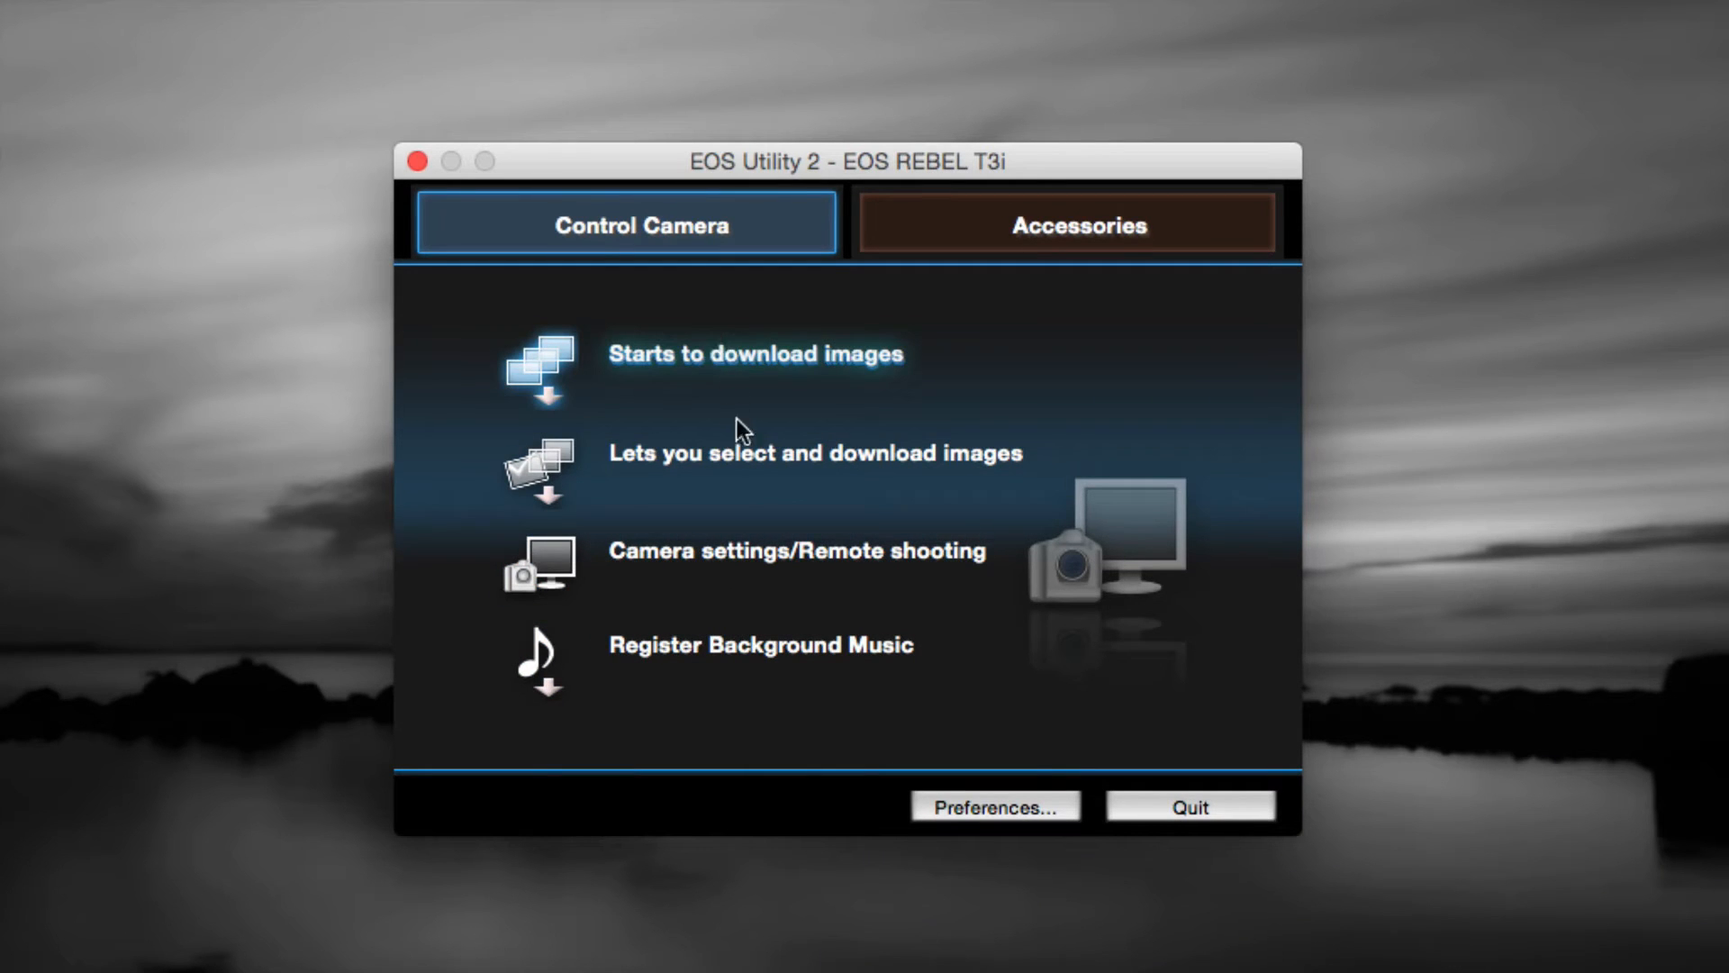
pyautogui.moveTo(734, 474)
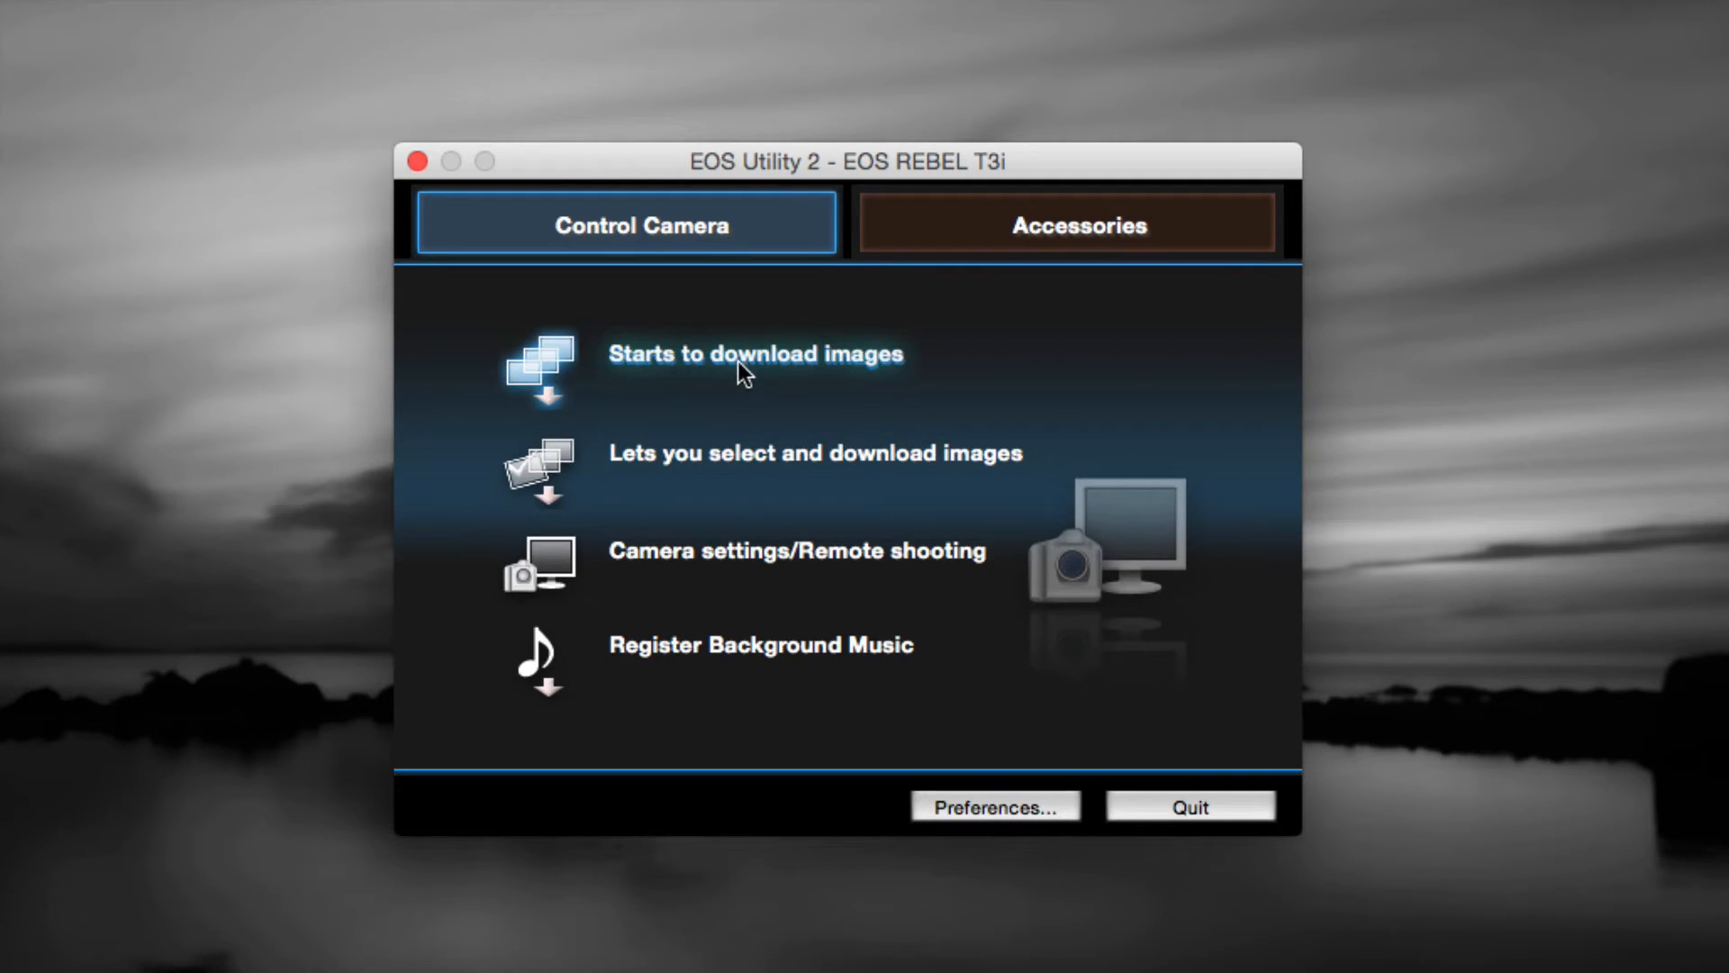
pyautogui.moveTo(687, 479)
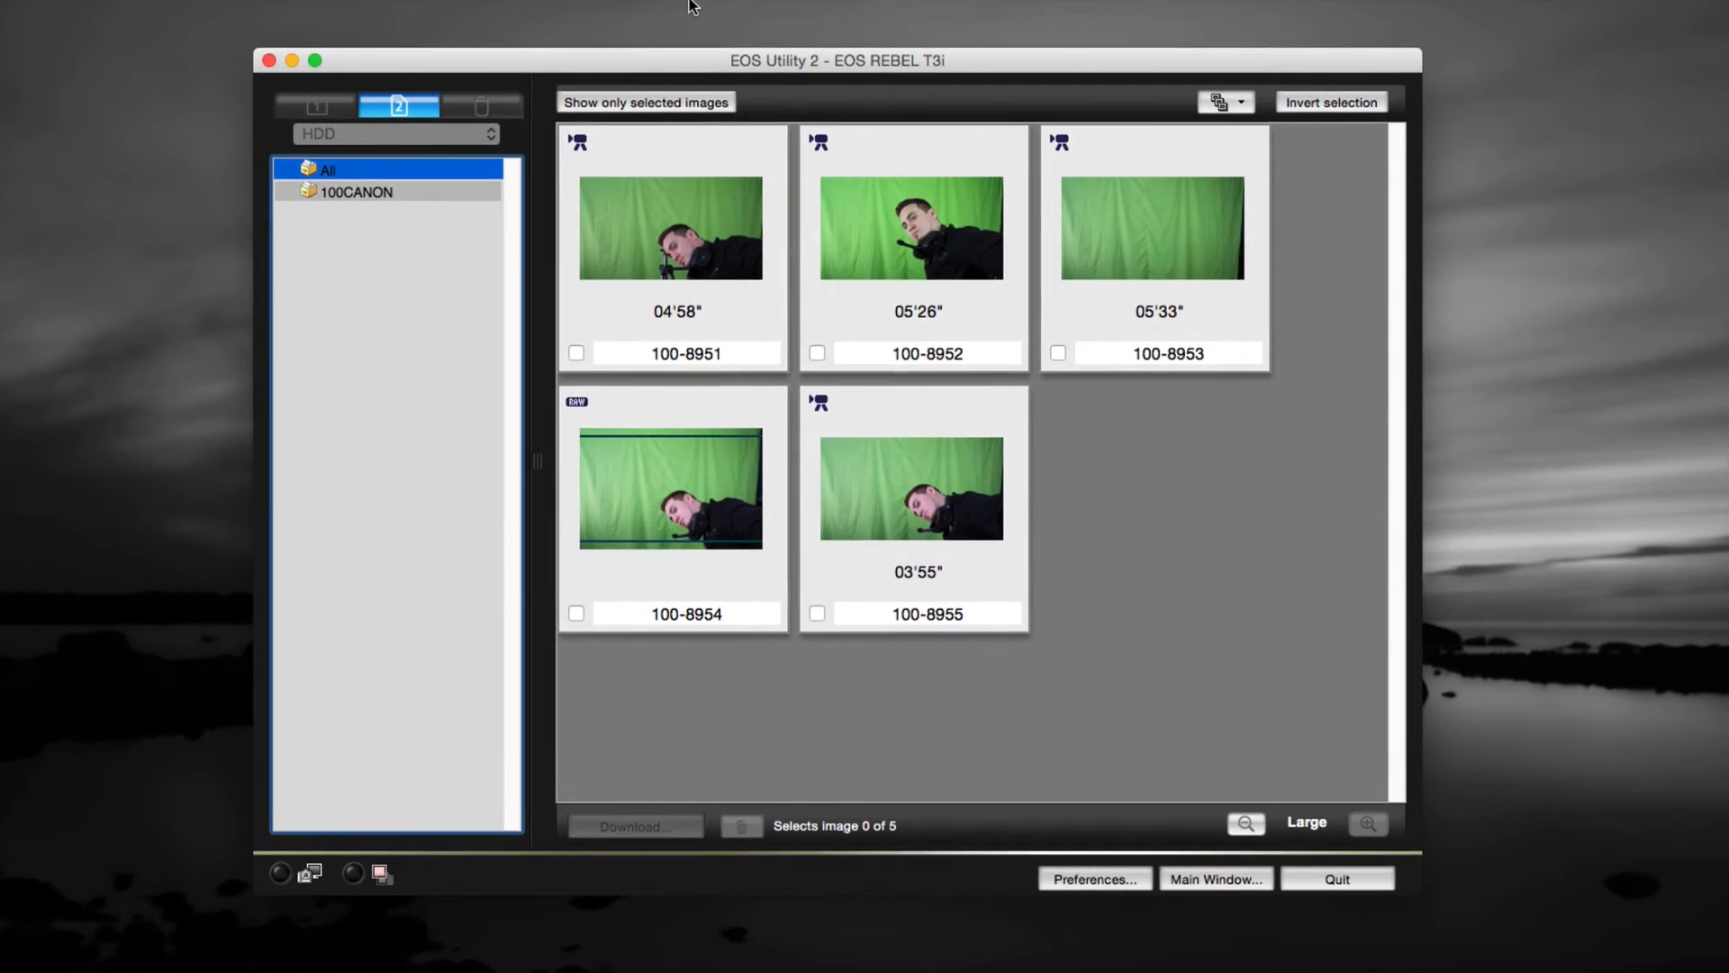
pyautogui.moveTo(1221, 133)
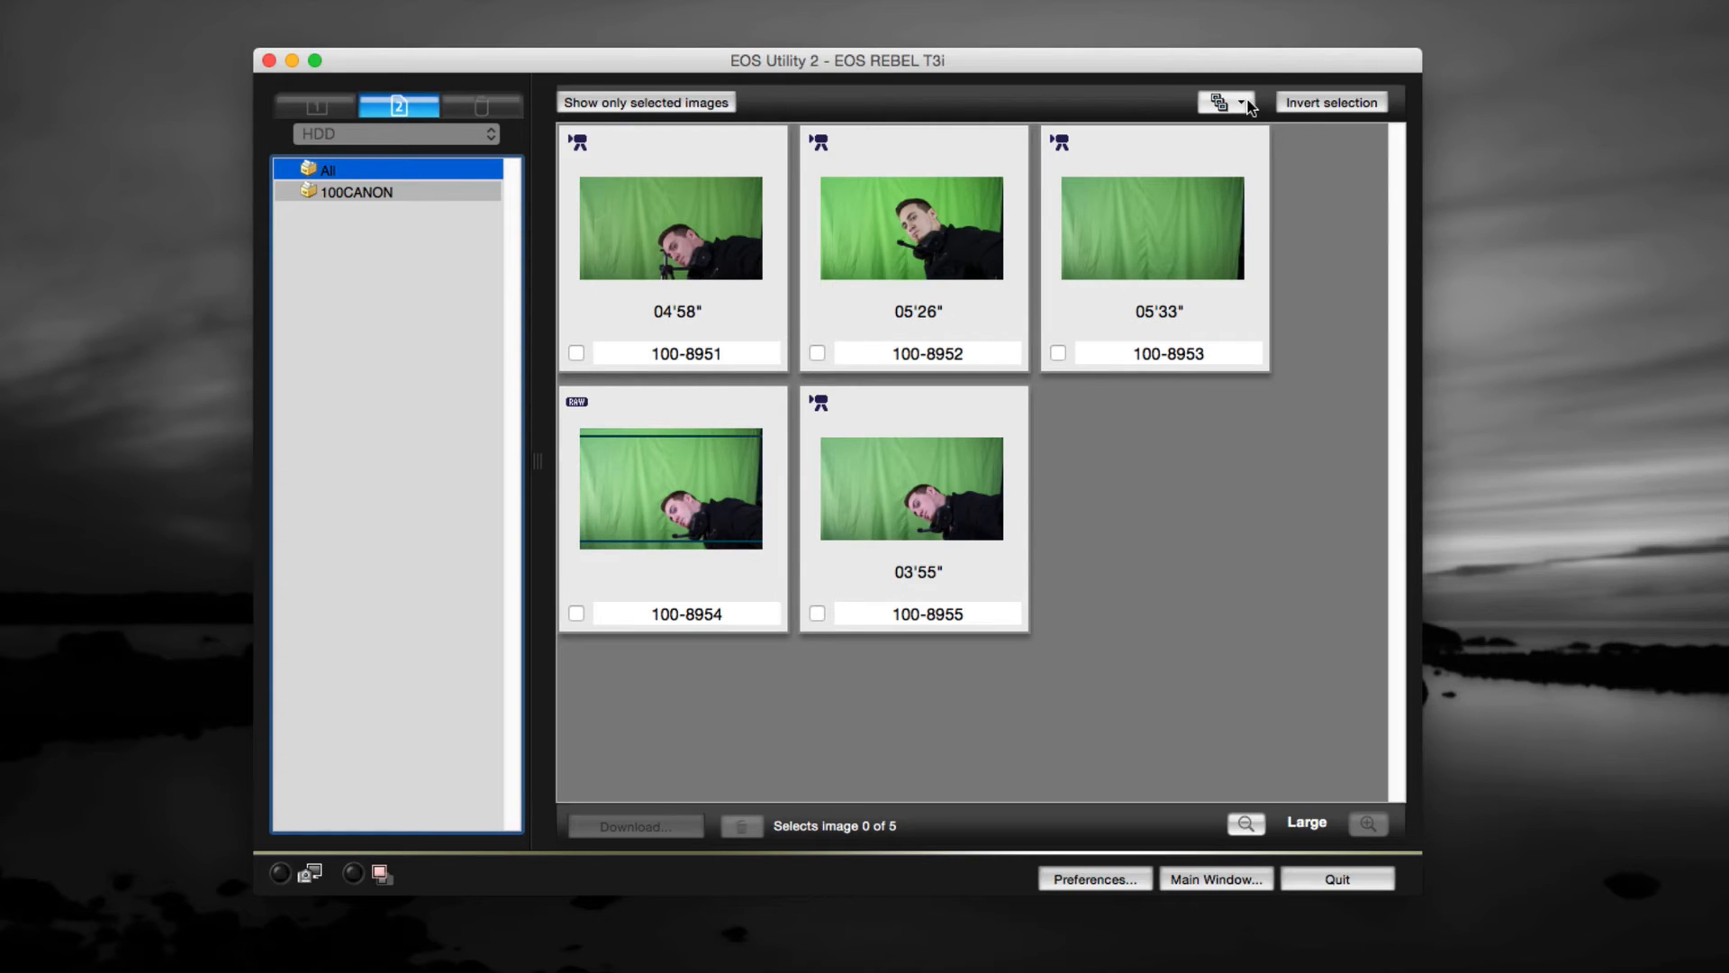
# Choose Select All from the selection dropdown to mark five of five videos
pyautogui.click(1220, 101)
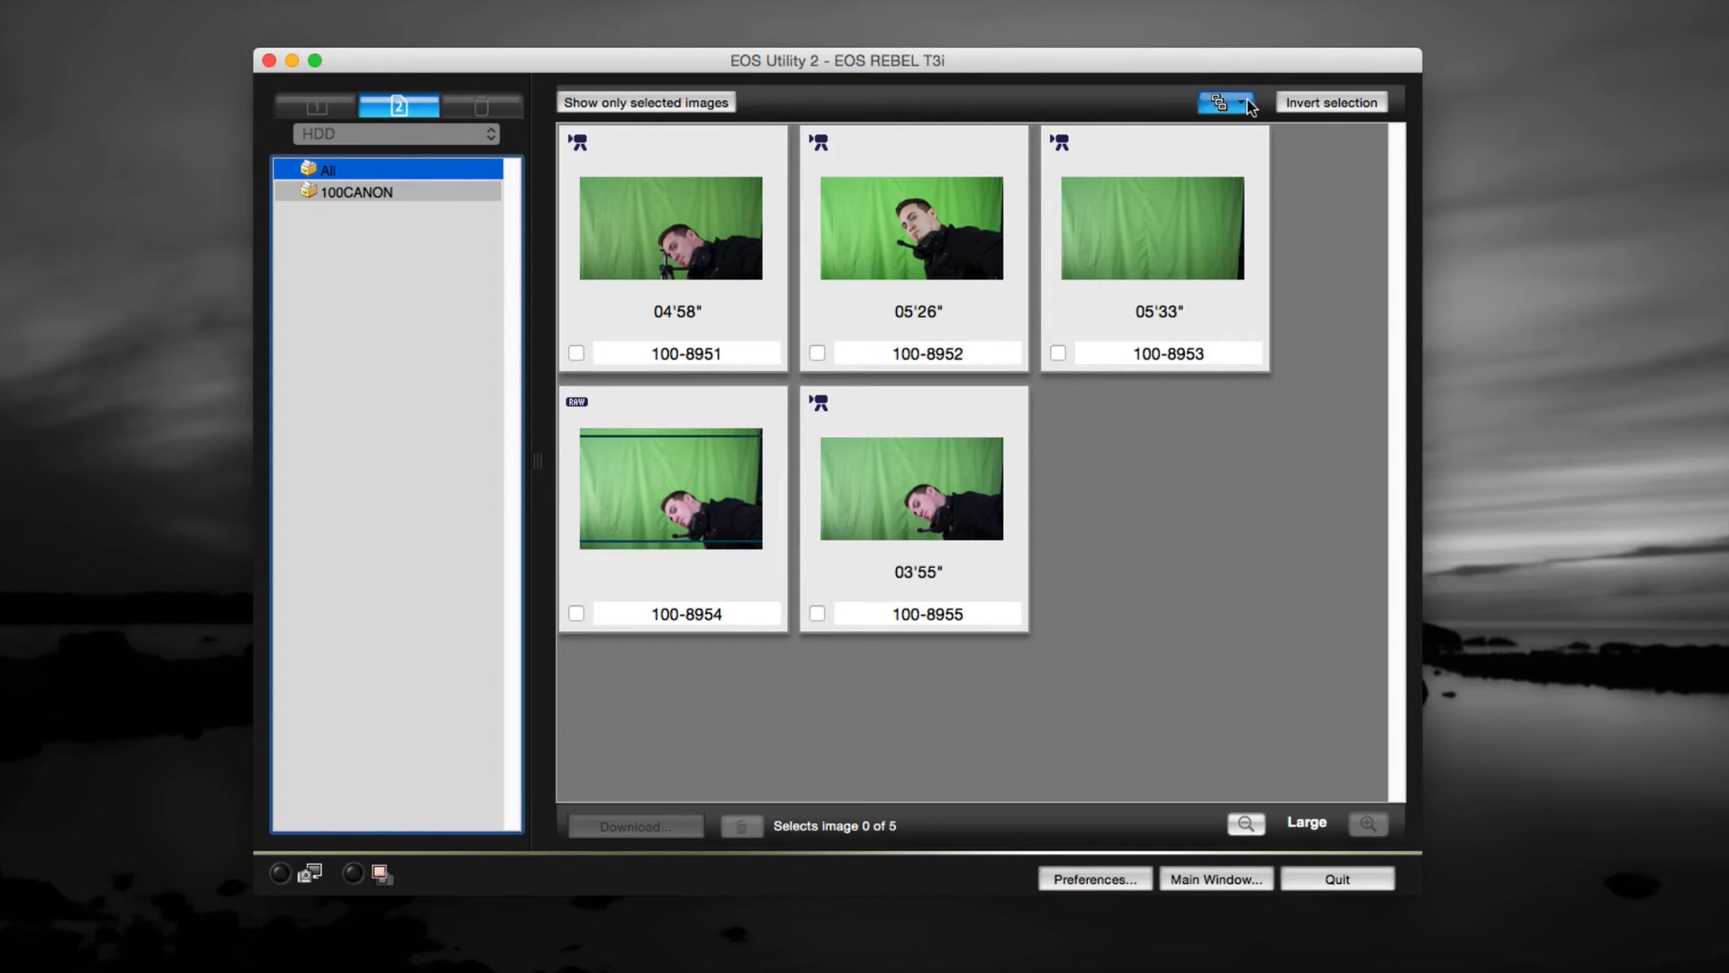
pyautogui.click(1240, 101)
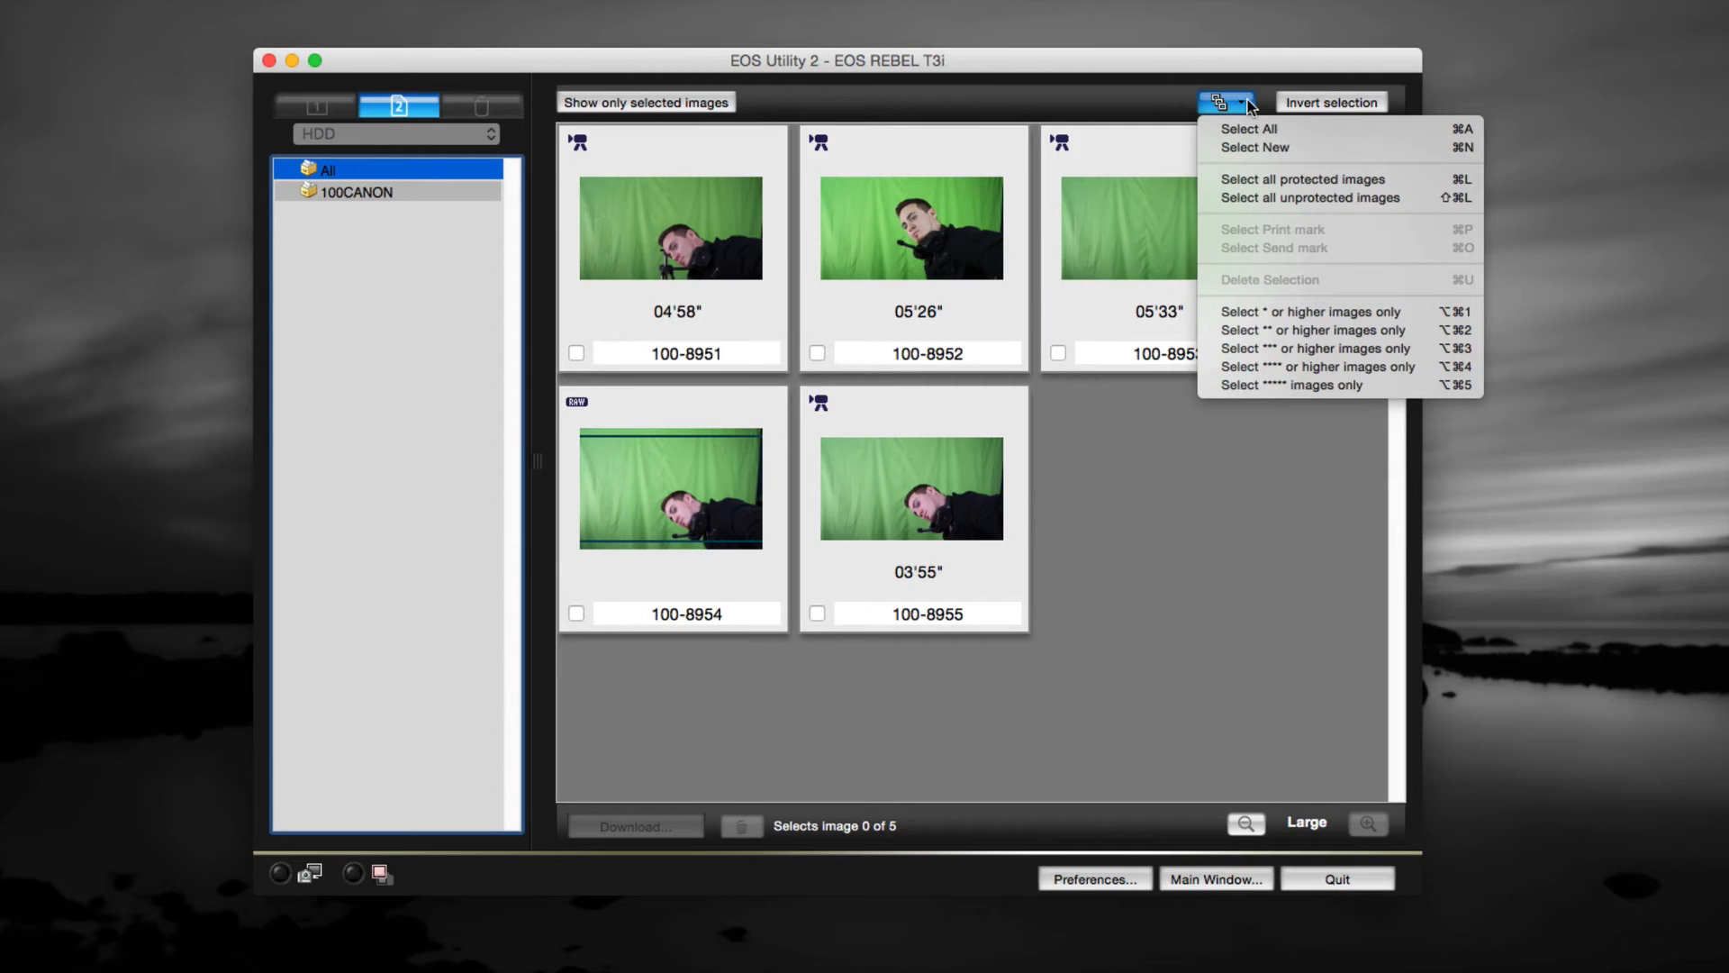
pyautogui.moveTo(1256, 129)
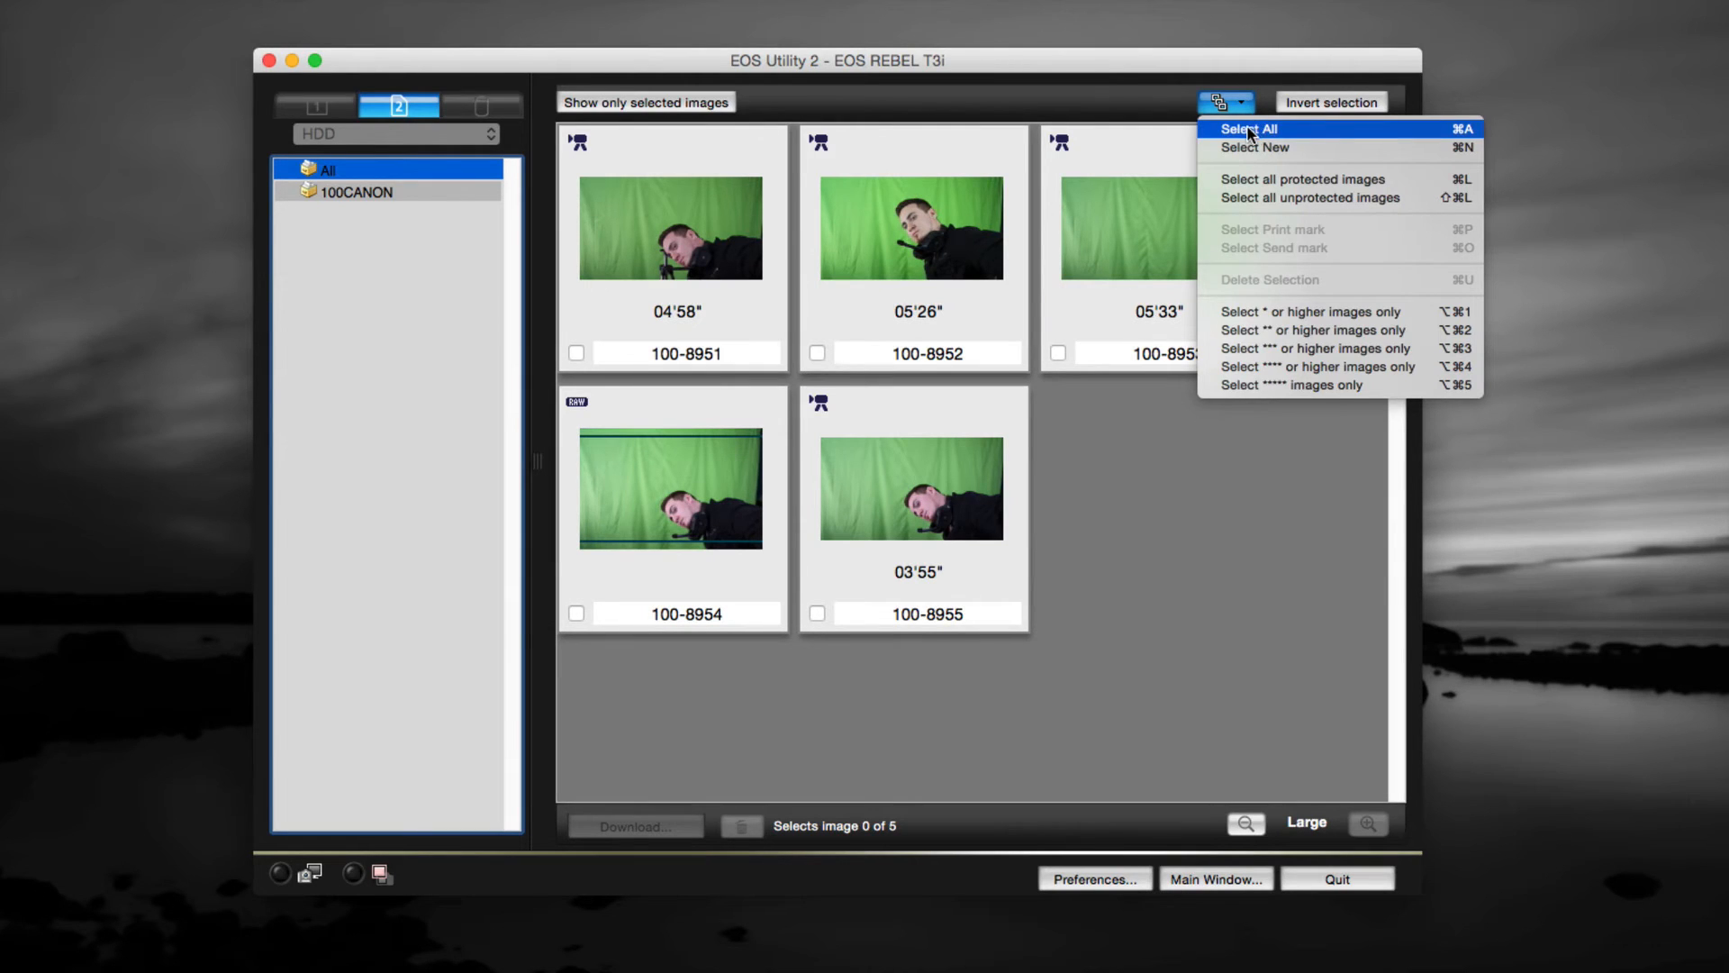
pyautogui.click(1255, 128)
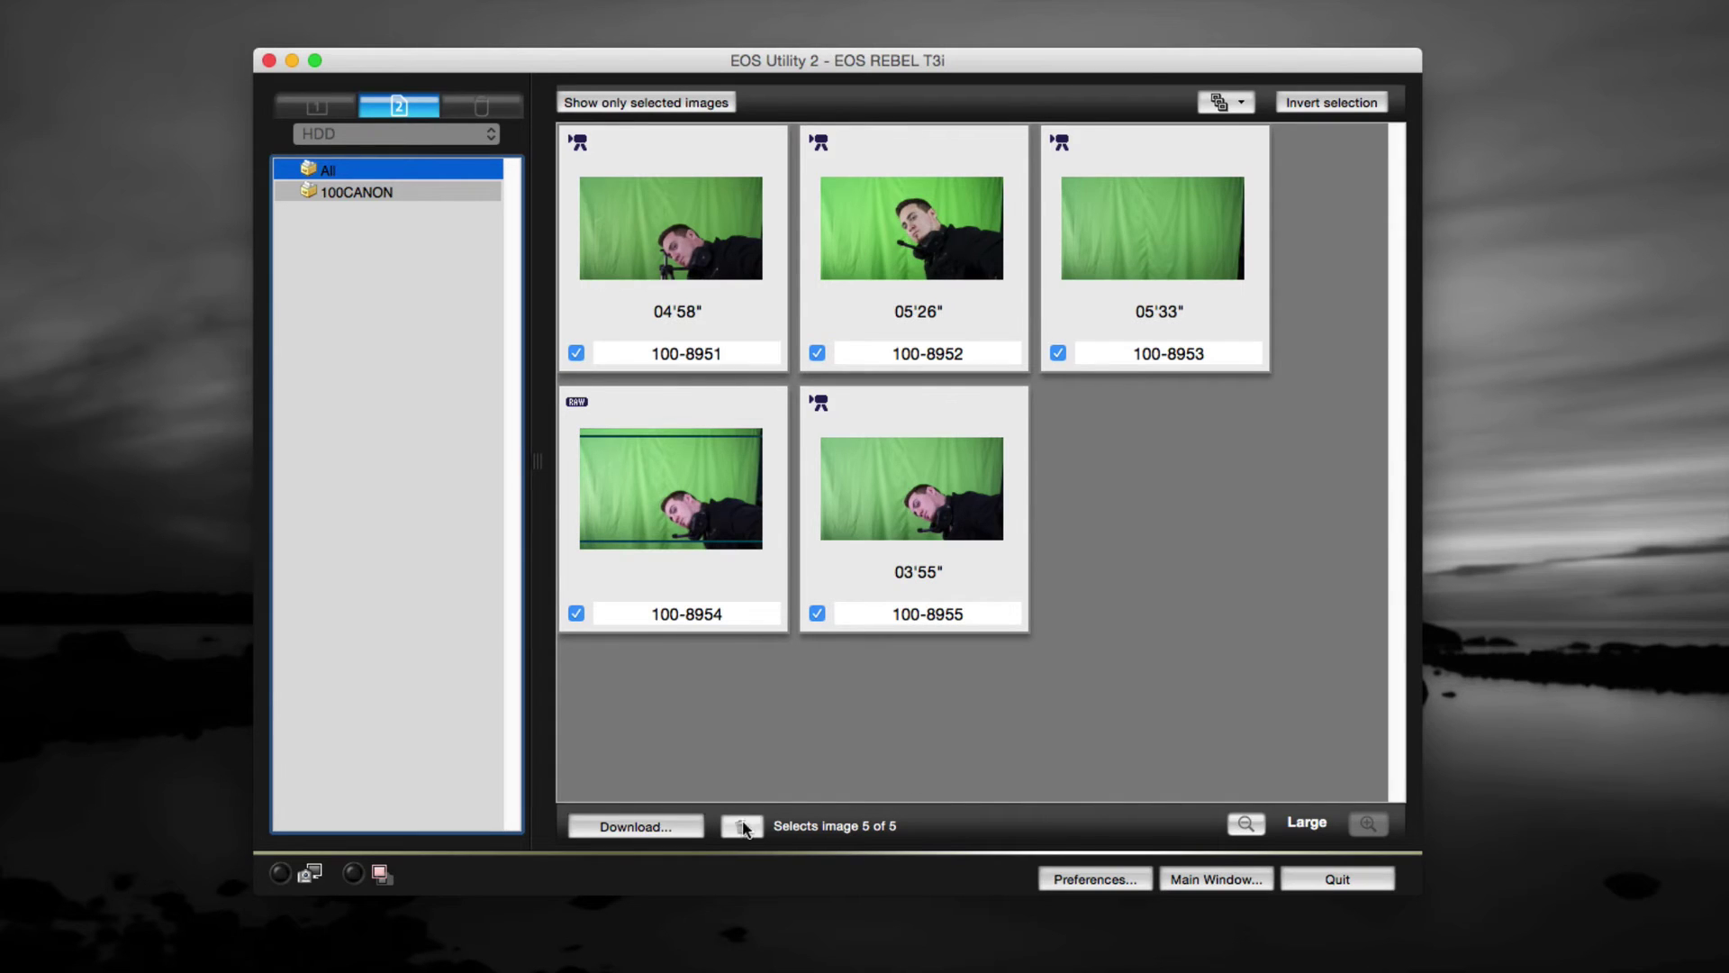
pyautogui.moveTo(628, 839)
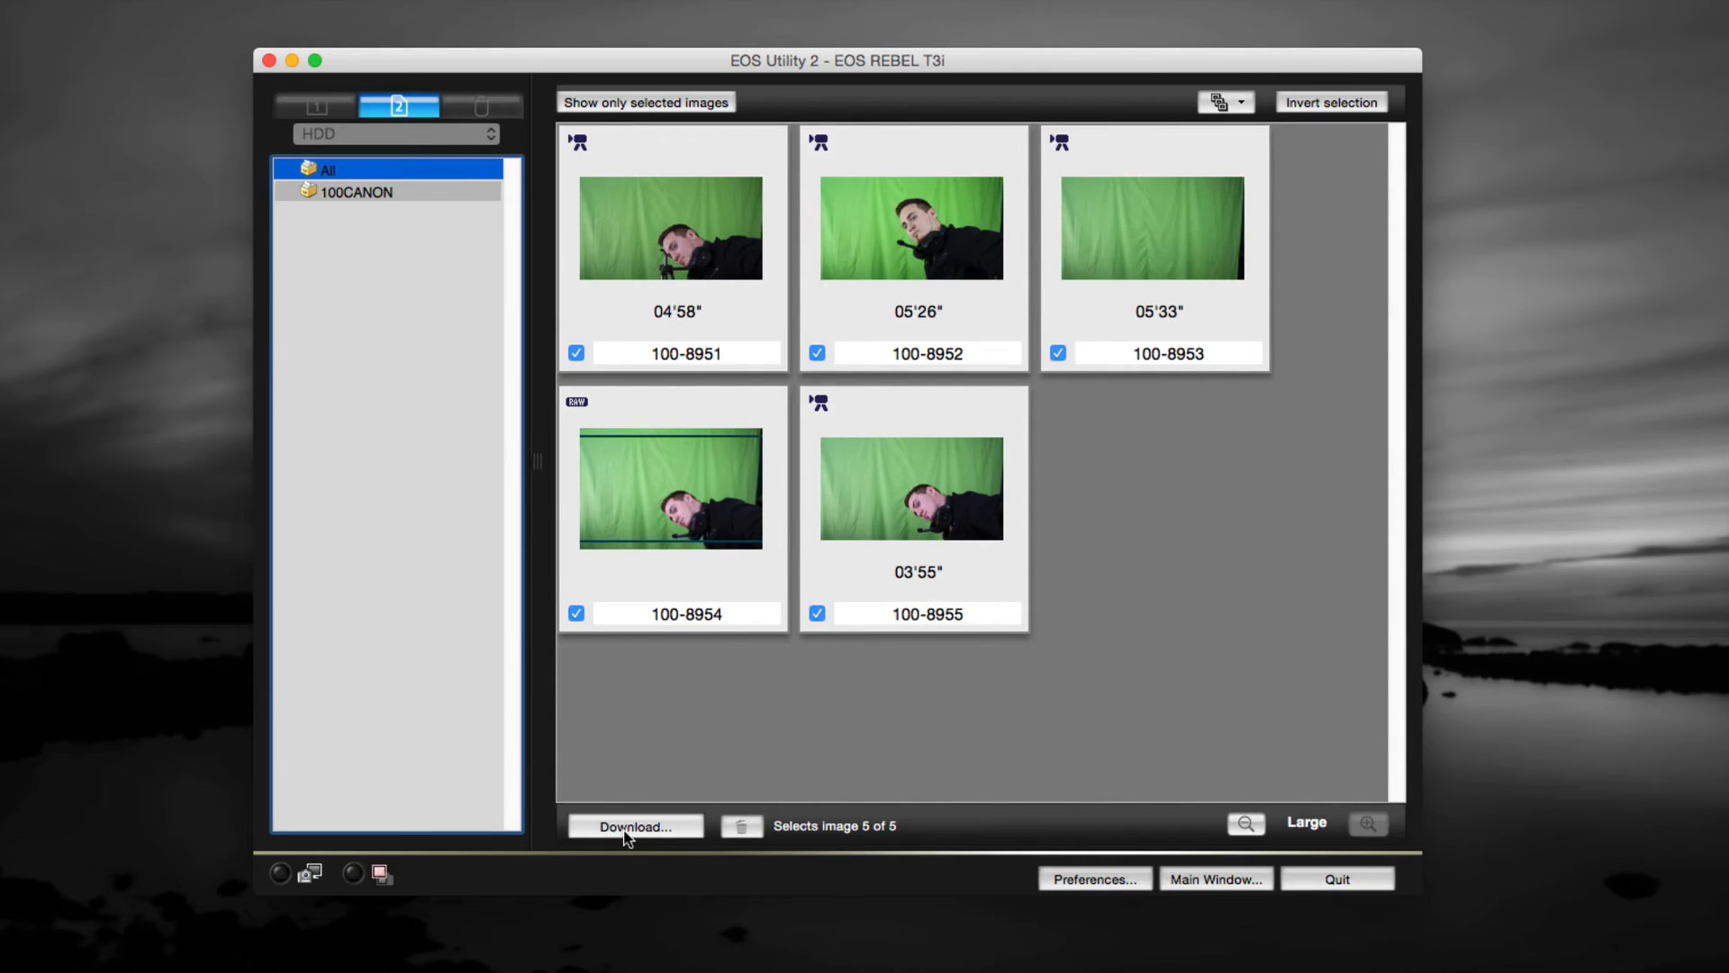
# Start the download and browse the destination folder to the Desktop
pyautogui.click(635, 827)
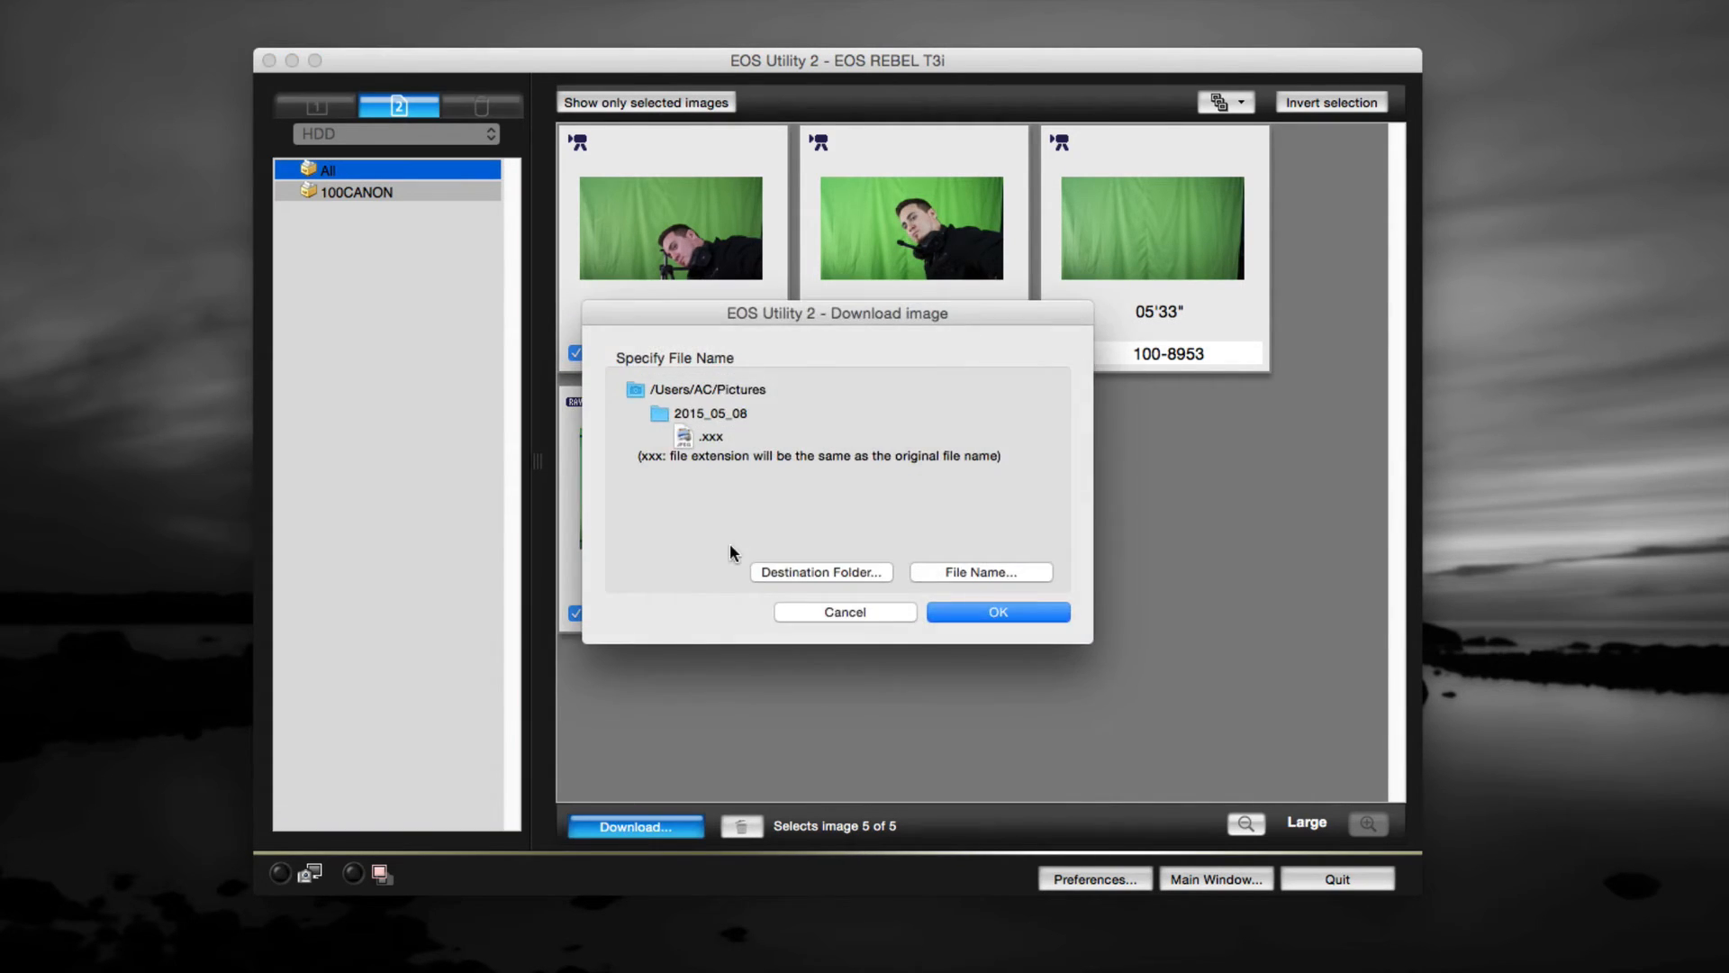
pyautogui.moveTo(655, 507)
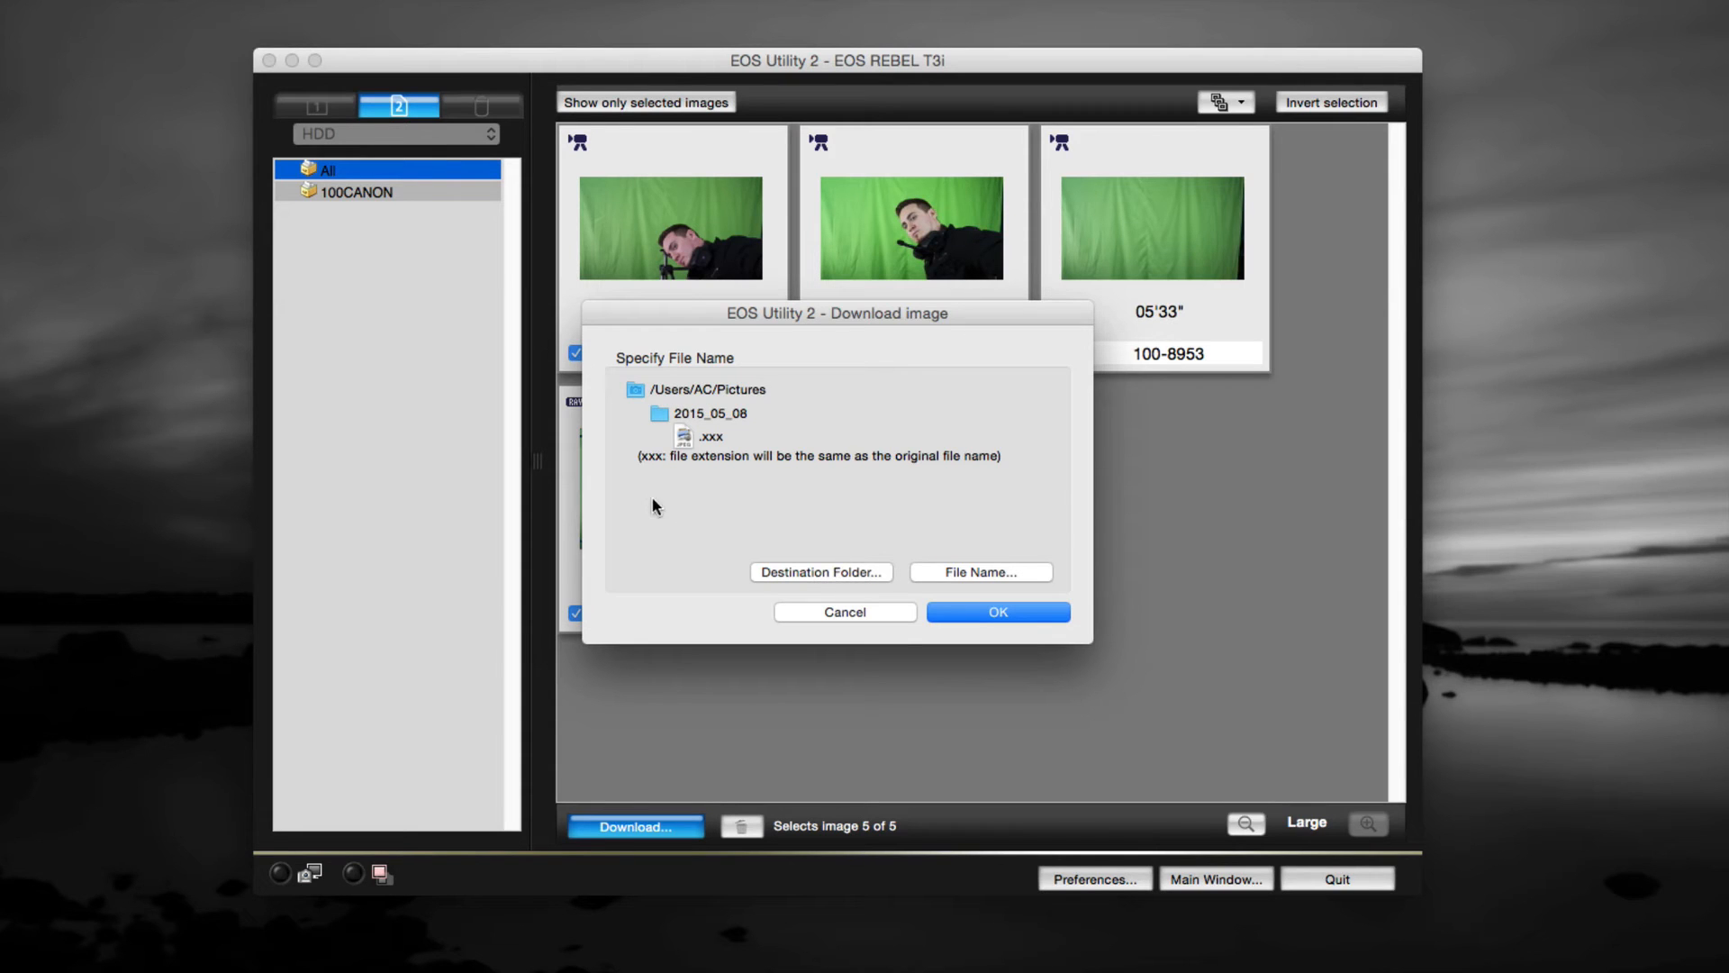
pyautogui.moveTo(857, 571)
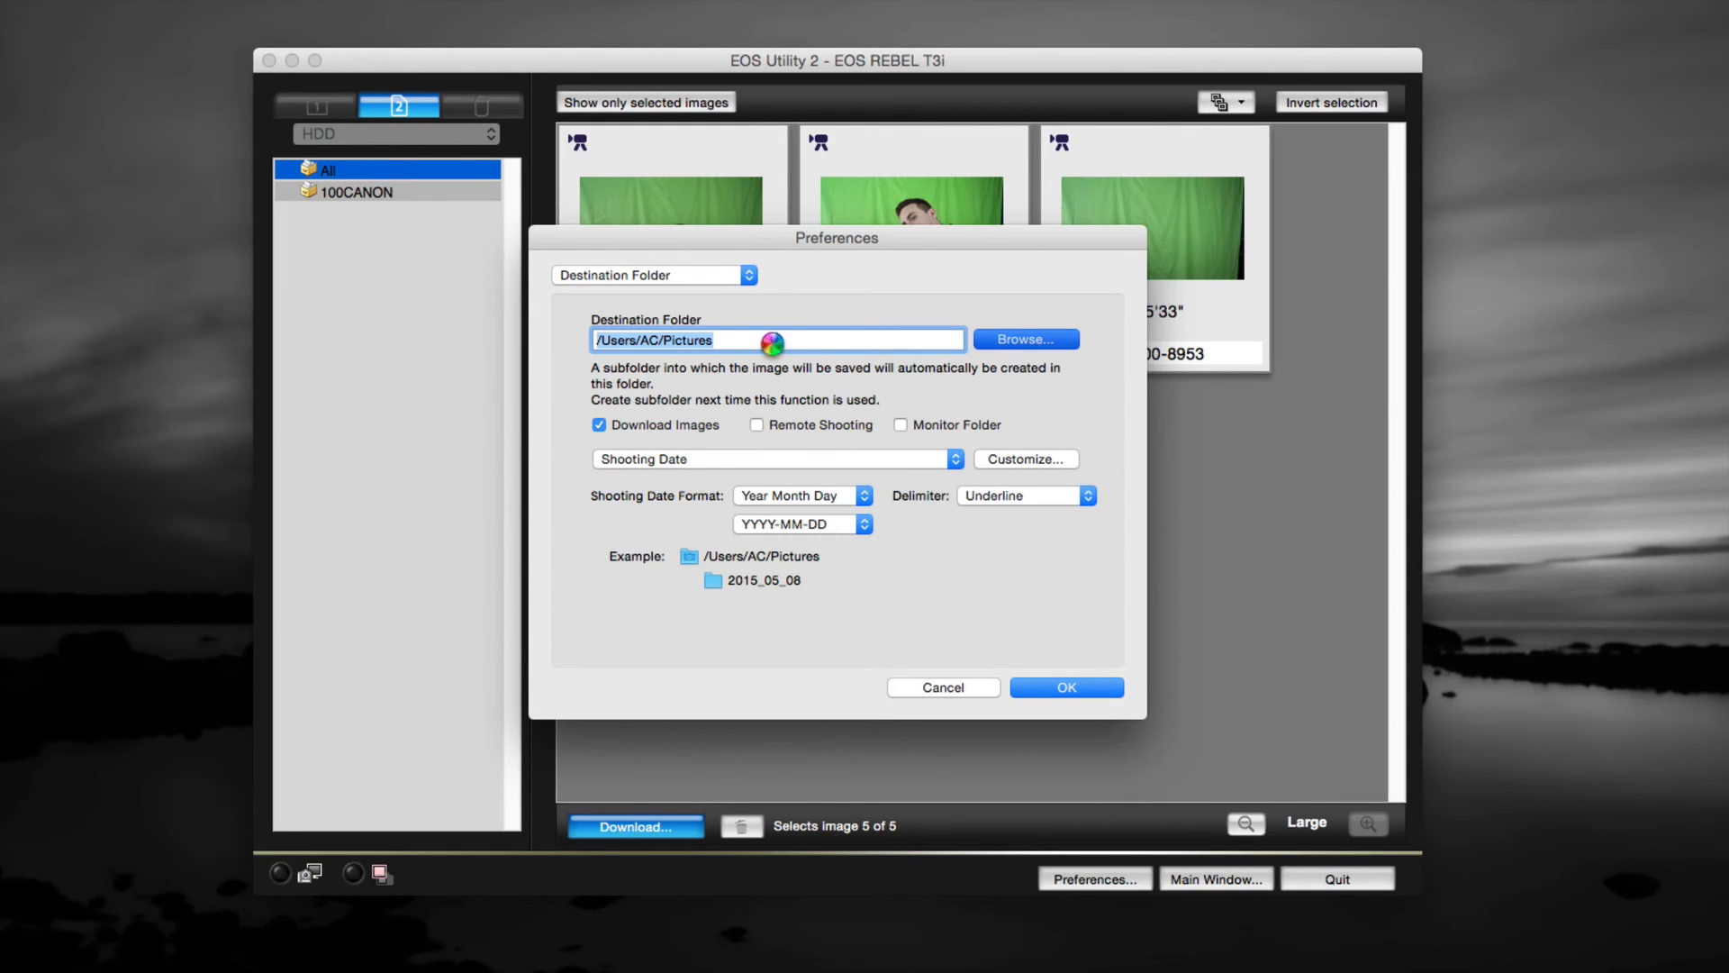
pyautogui.click(1026, 339)
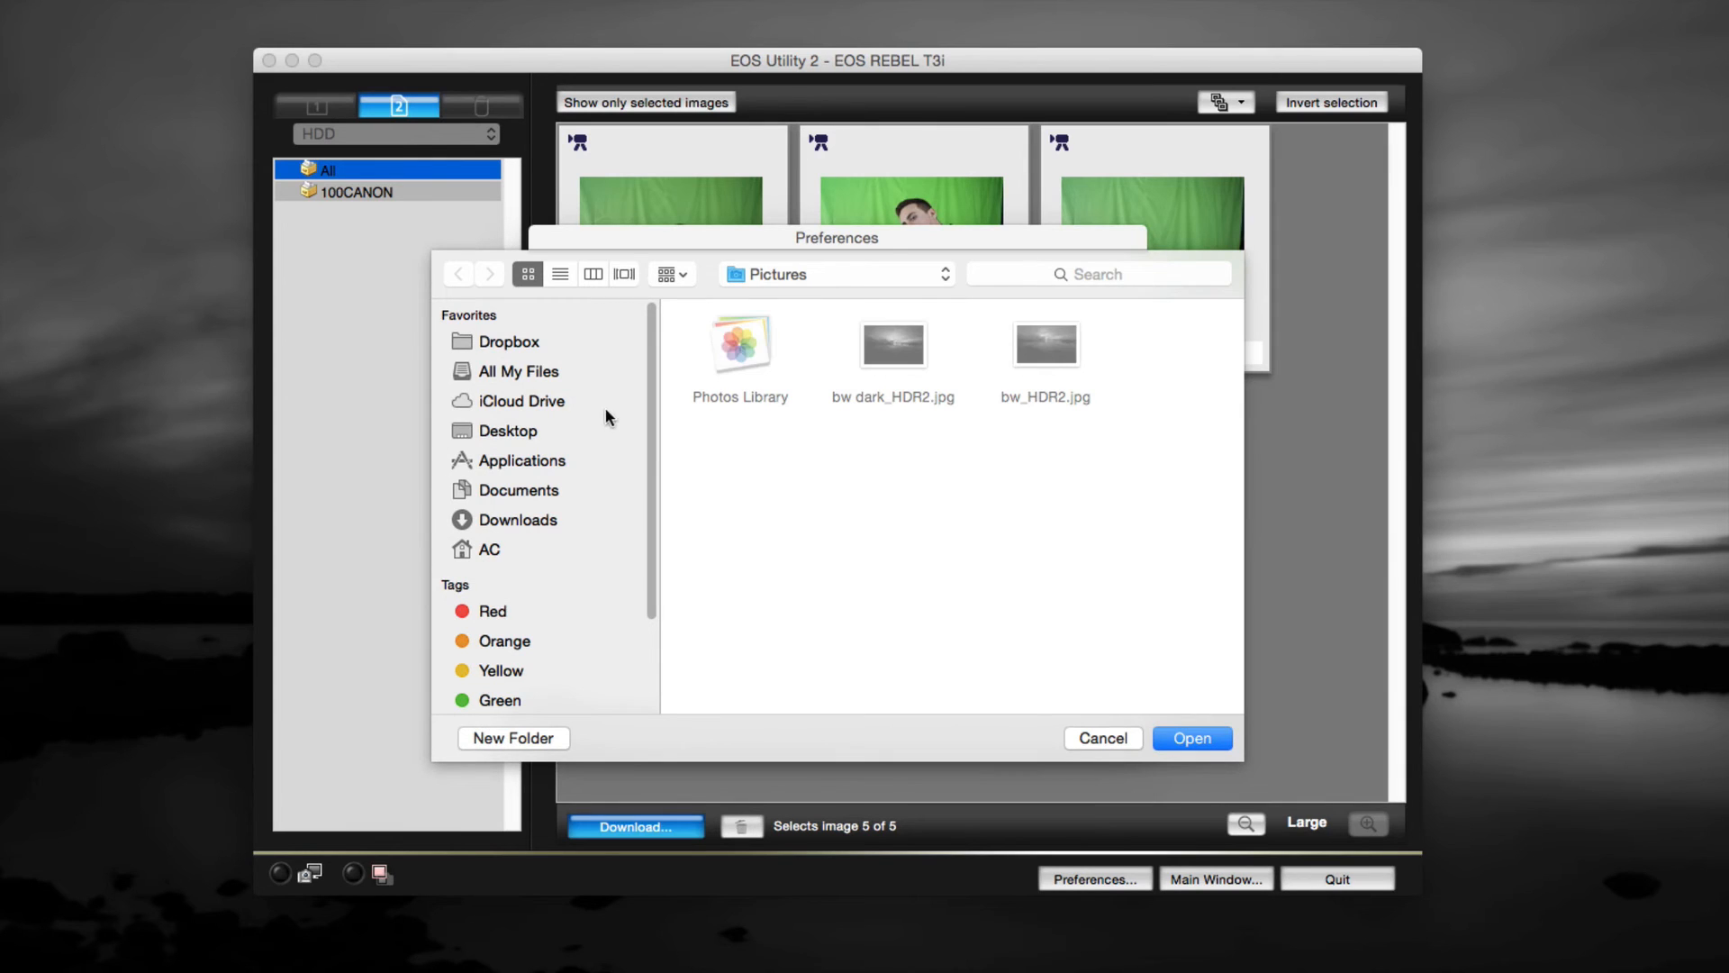
pyautogui.click(508, 431)
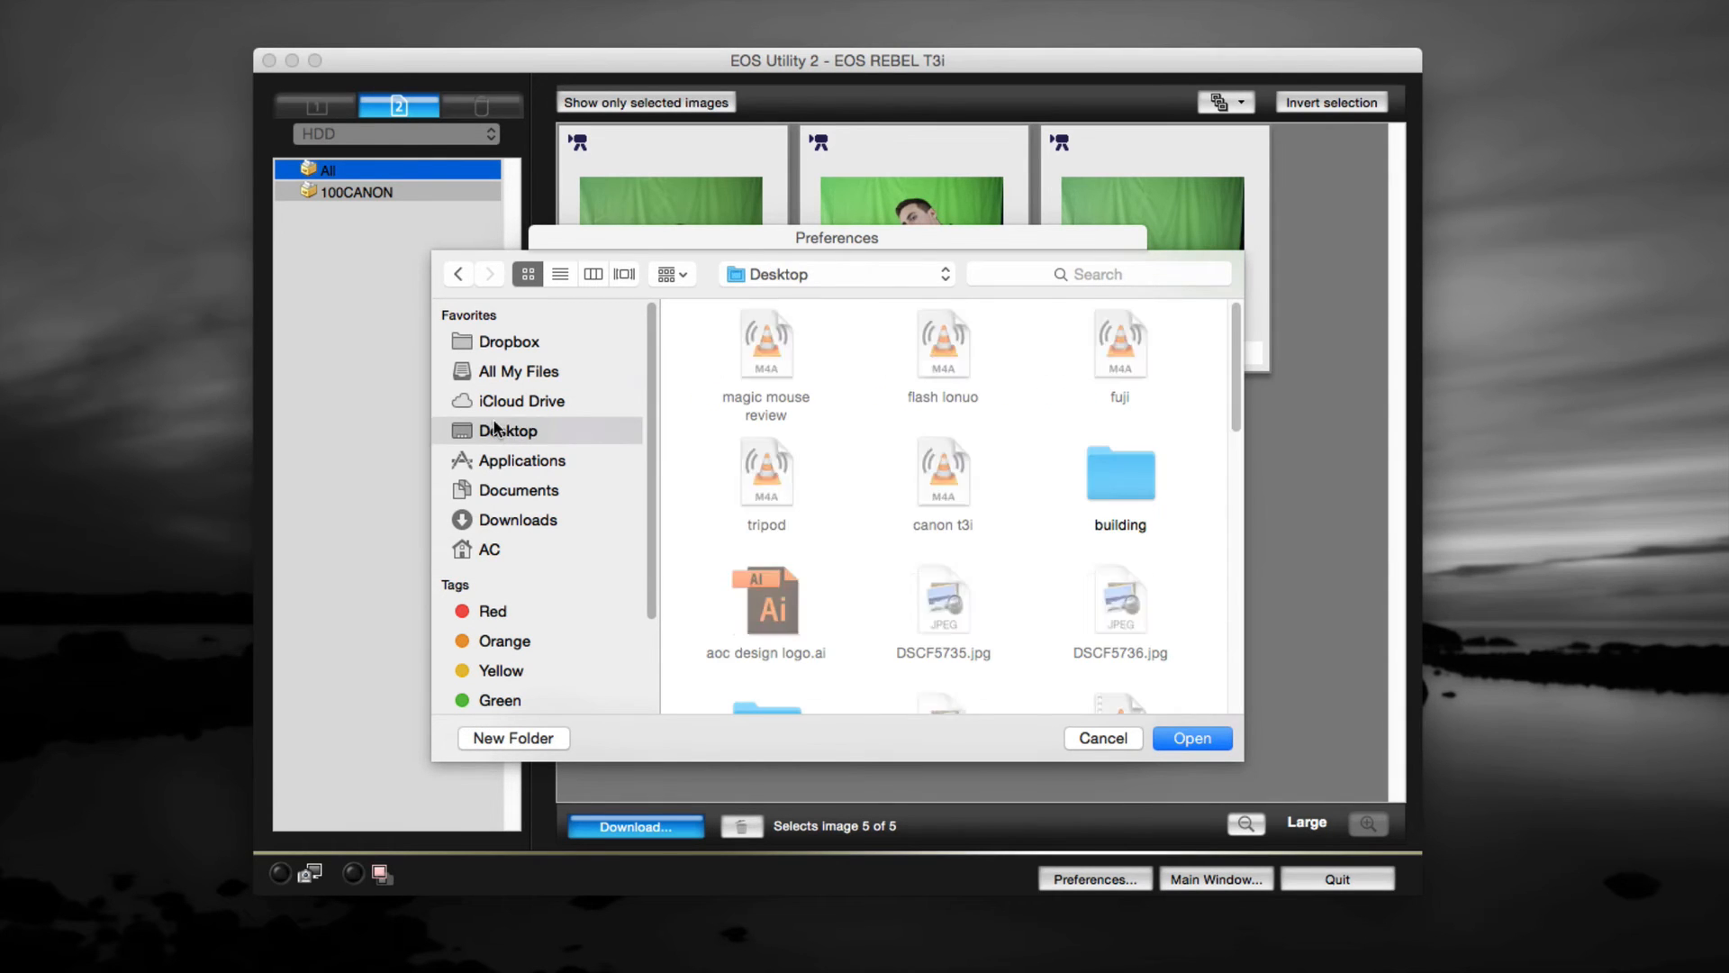
pyautogui.click(1103, 738)
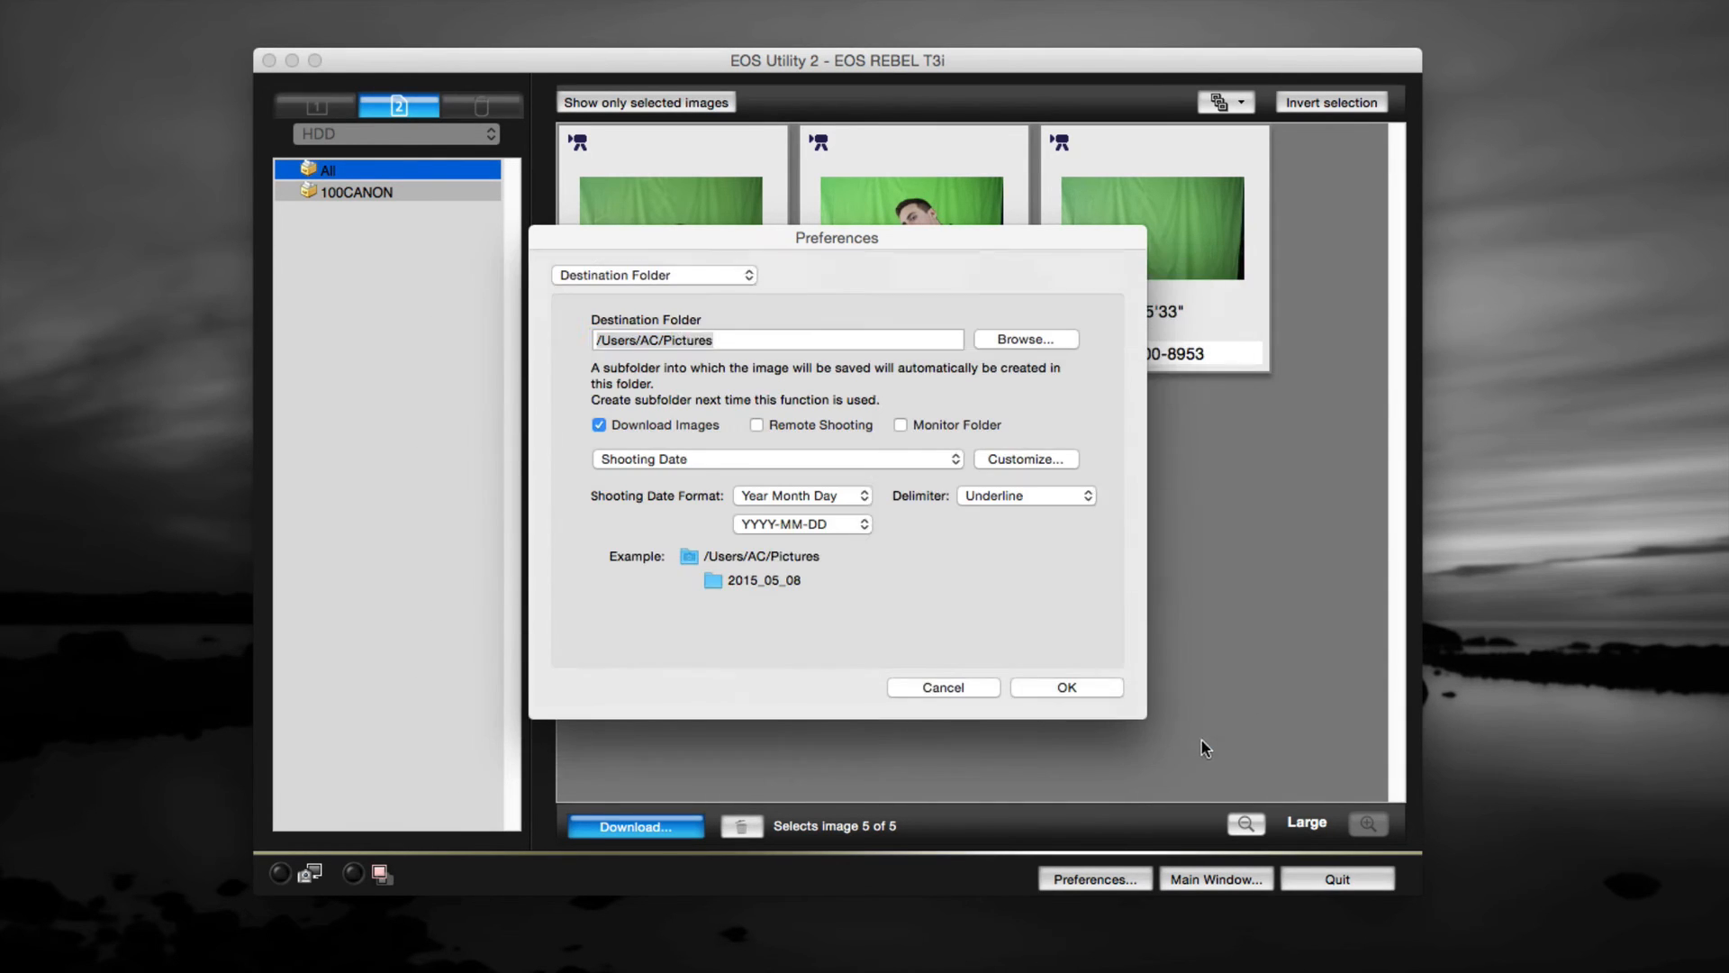
# Set destination to /Users/AC/Desktop with Year Month Day subfolders and confirm
pyautogui.write('/Users/AC/Desktop')
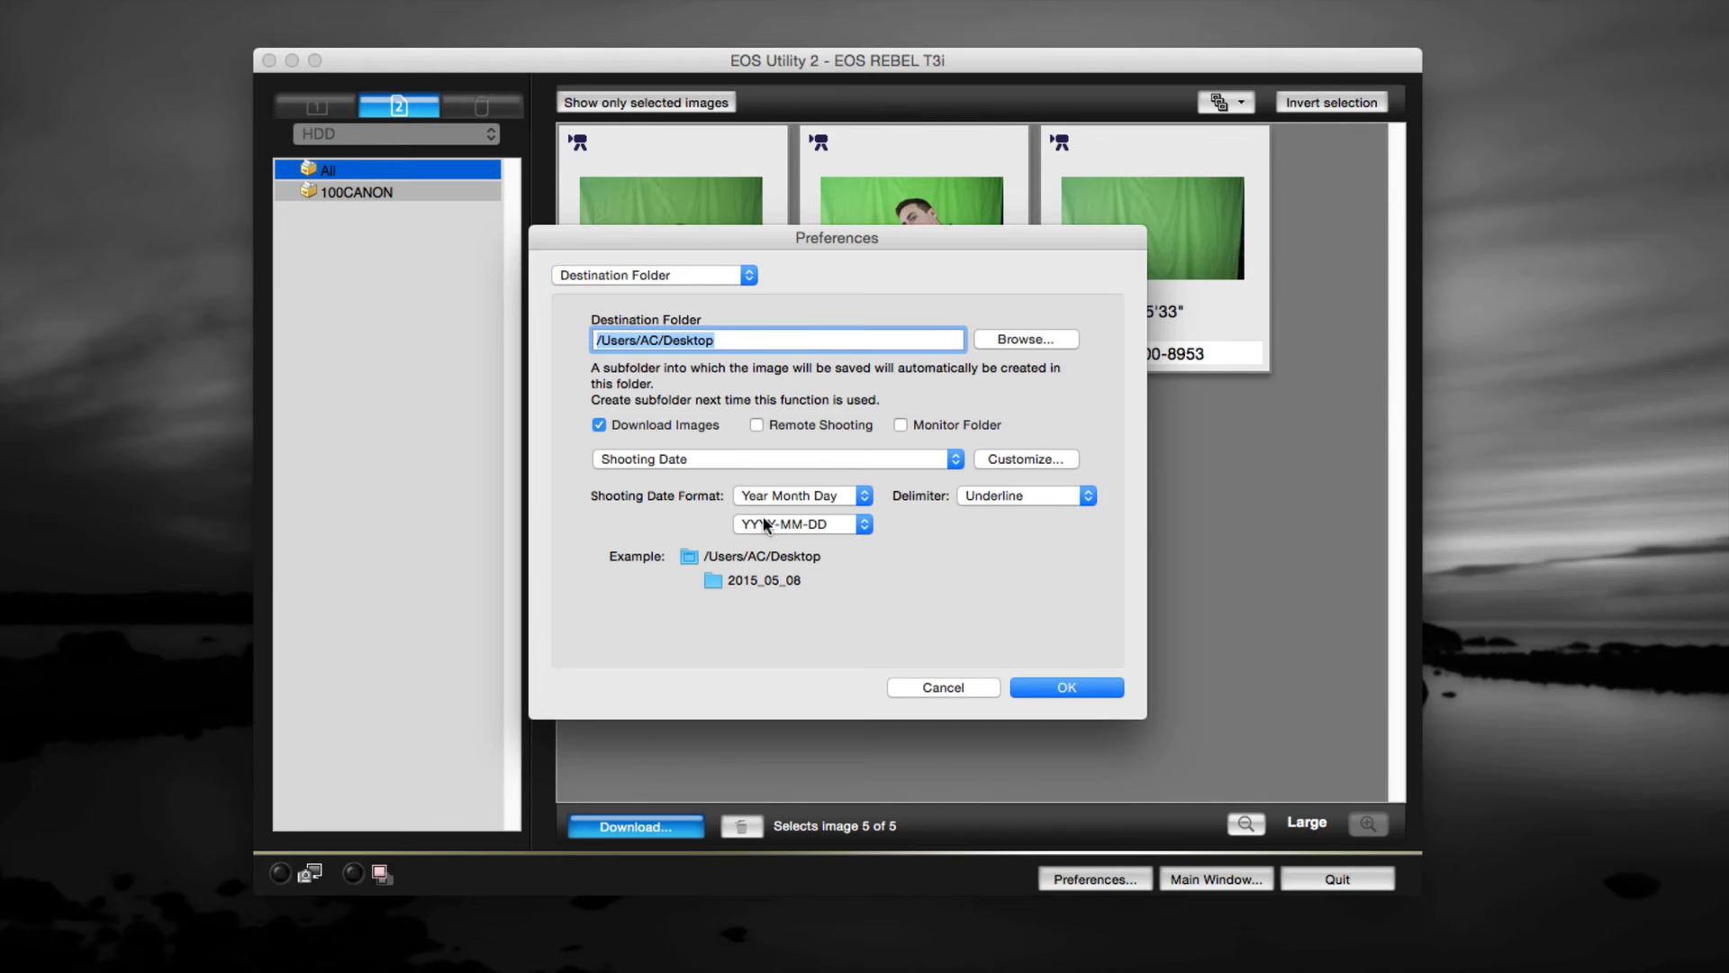
pyautogui.moveTo(915, 510)
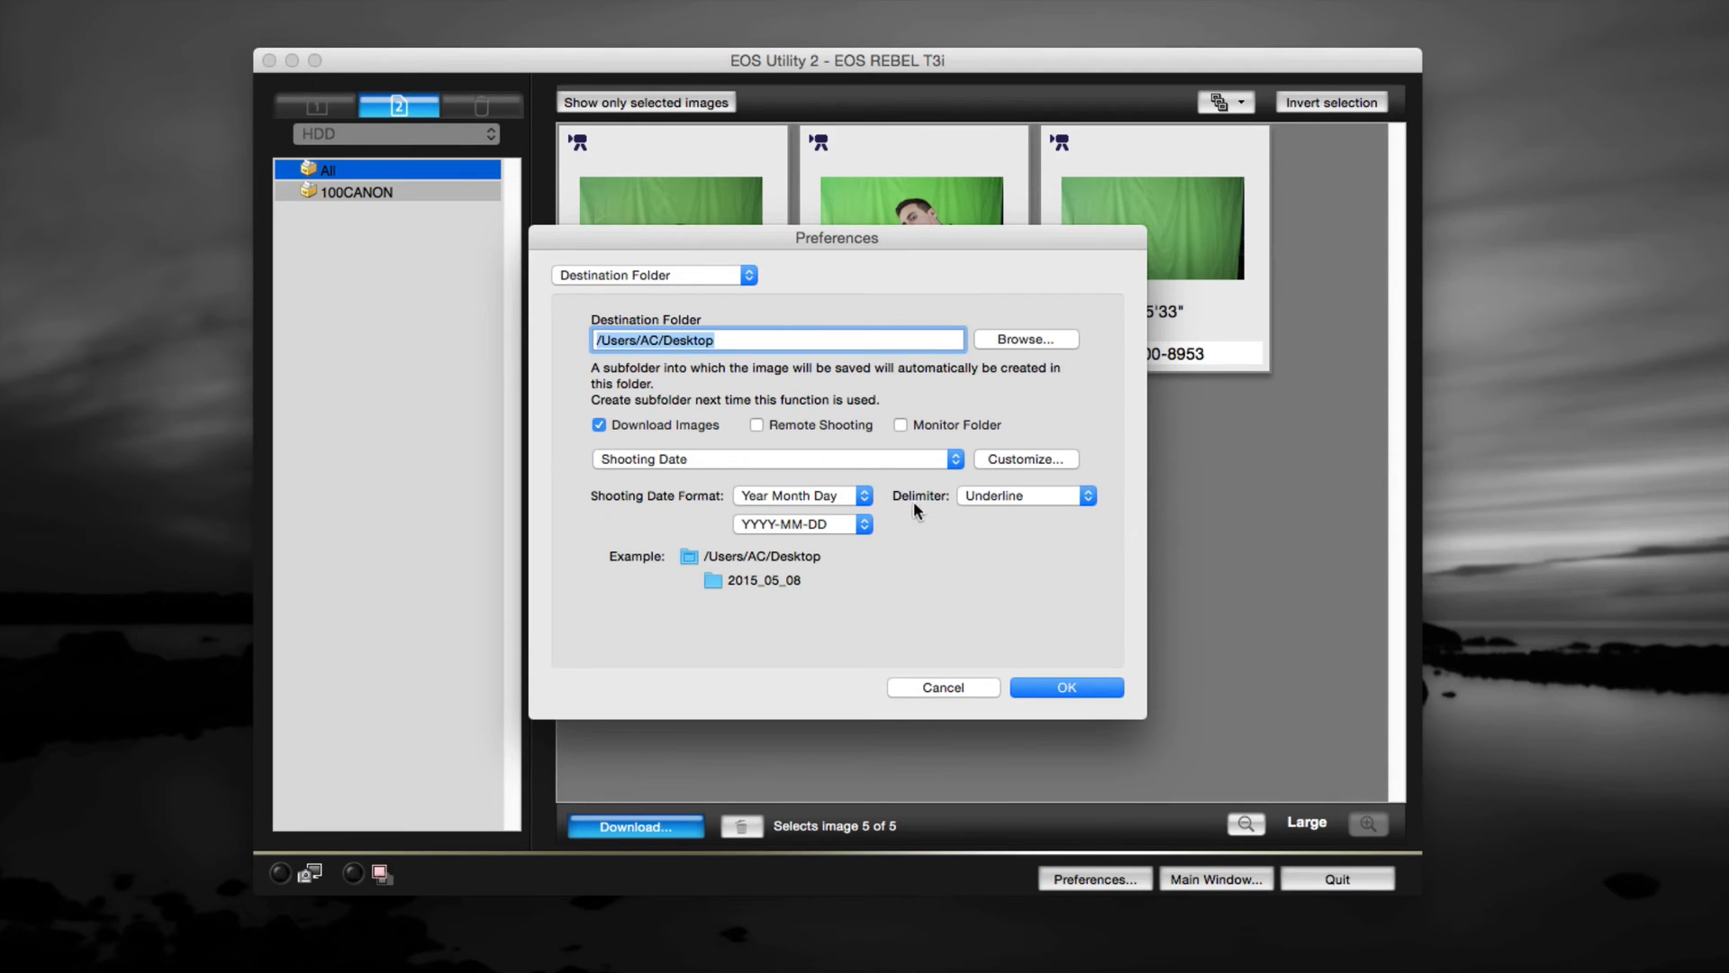
pyautogui.moveTo(821, 554)
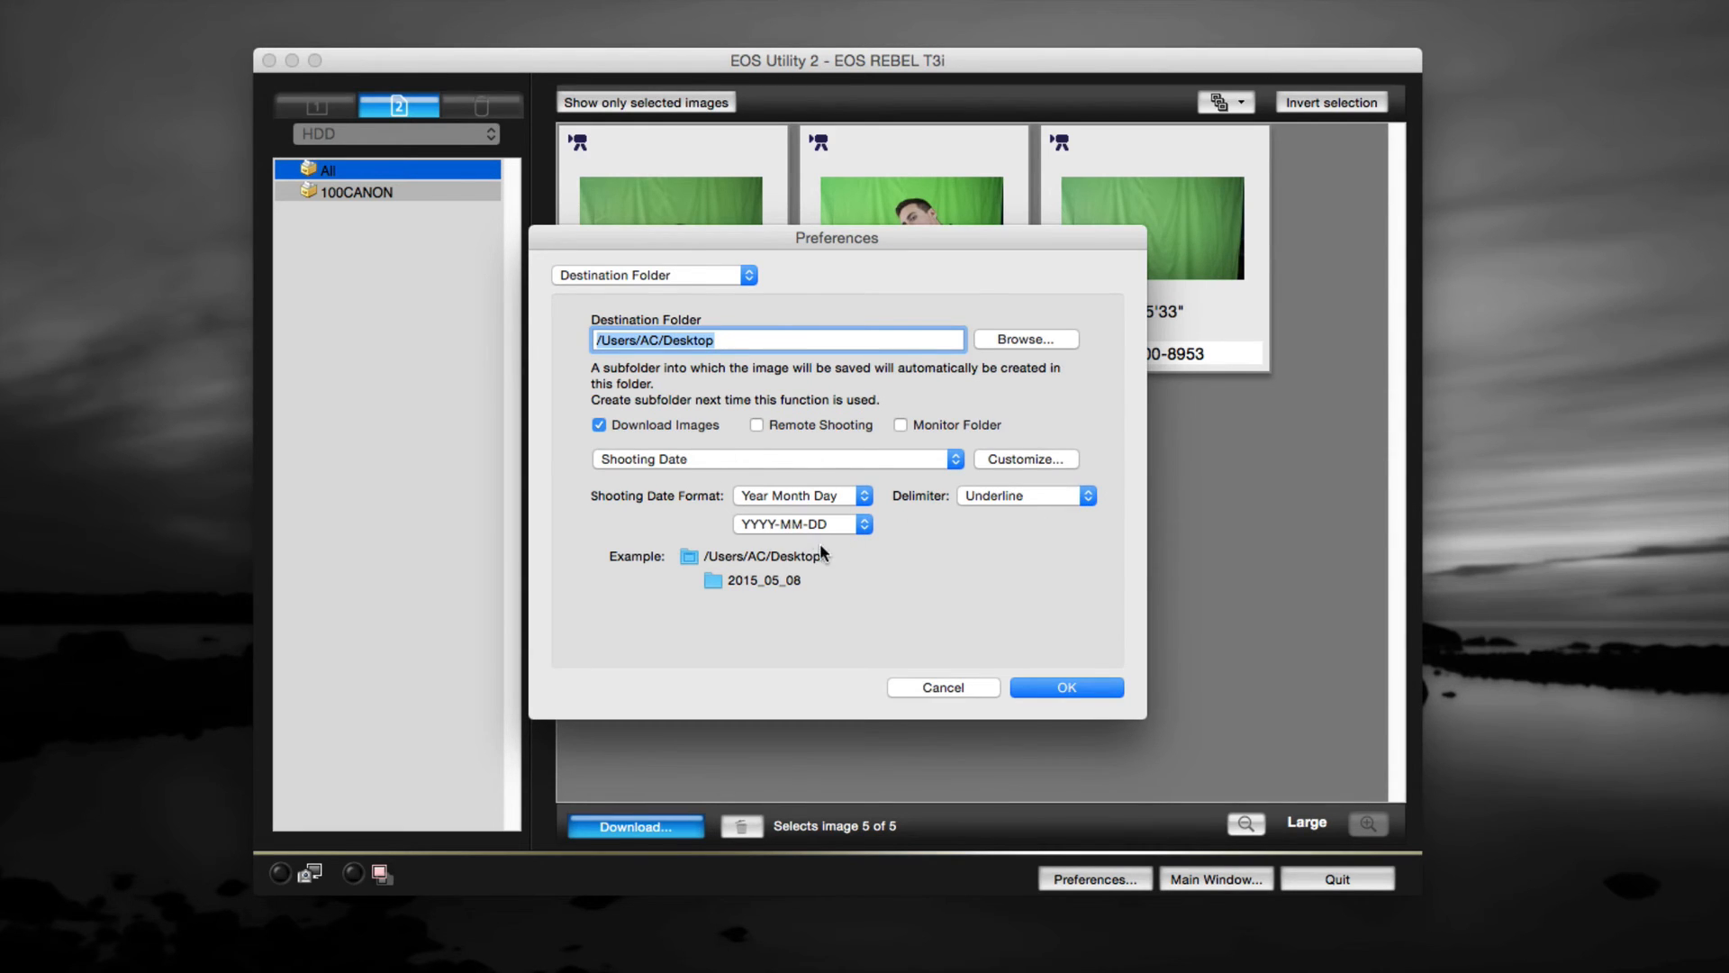
pyautogui.click(802, 524)
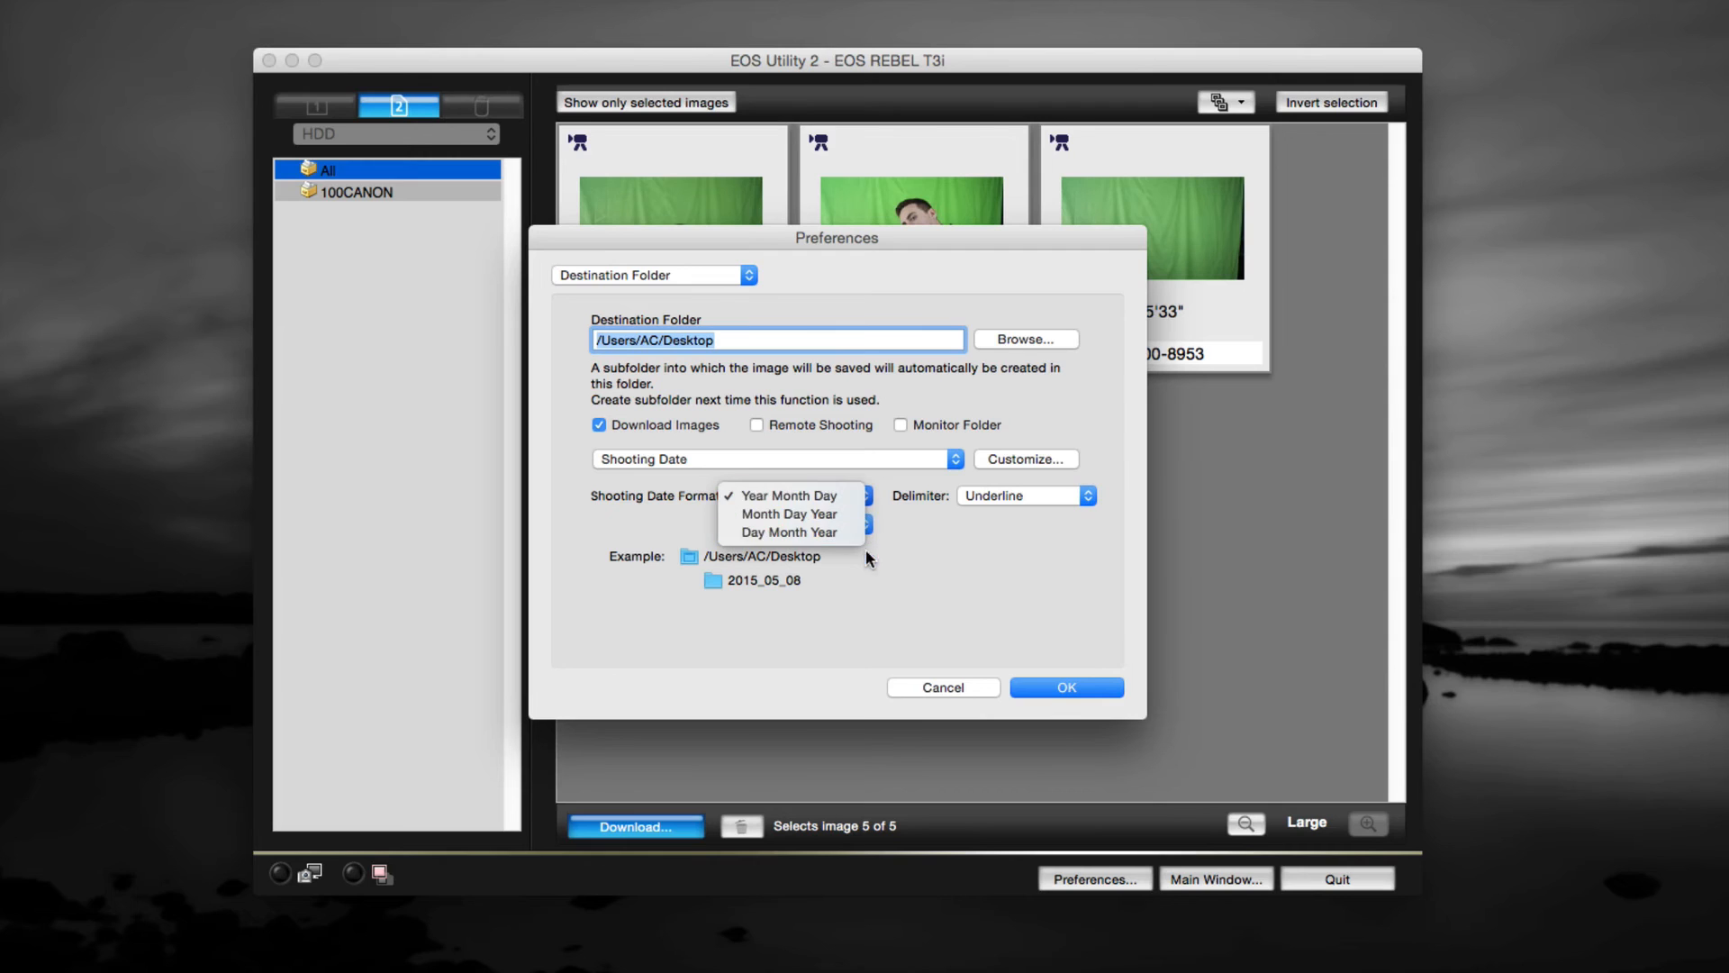
pyautogui.click(787, 494)
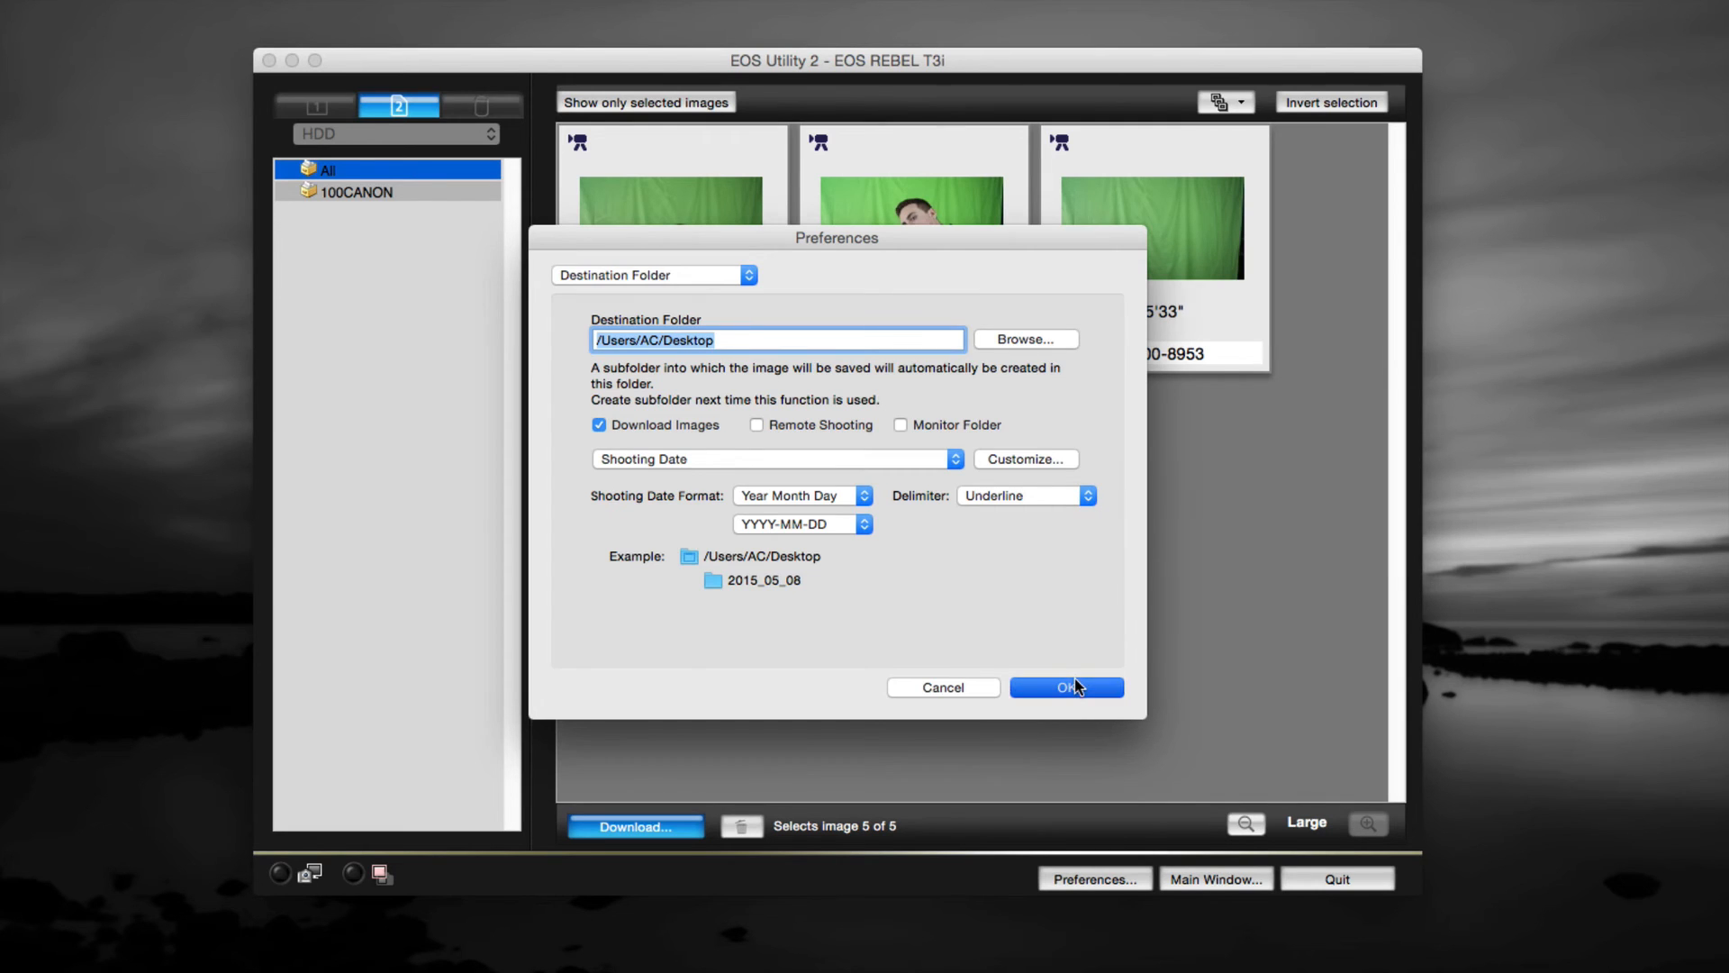
pyautogui.click(1067, 687)
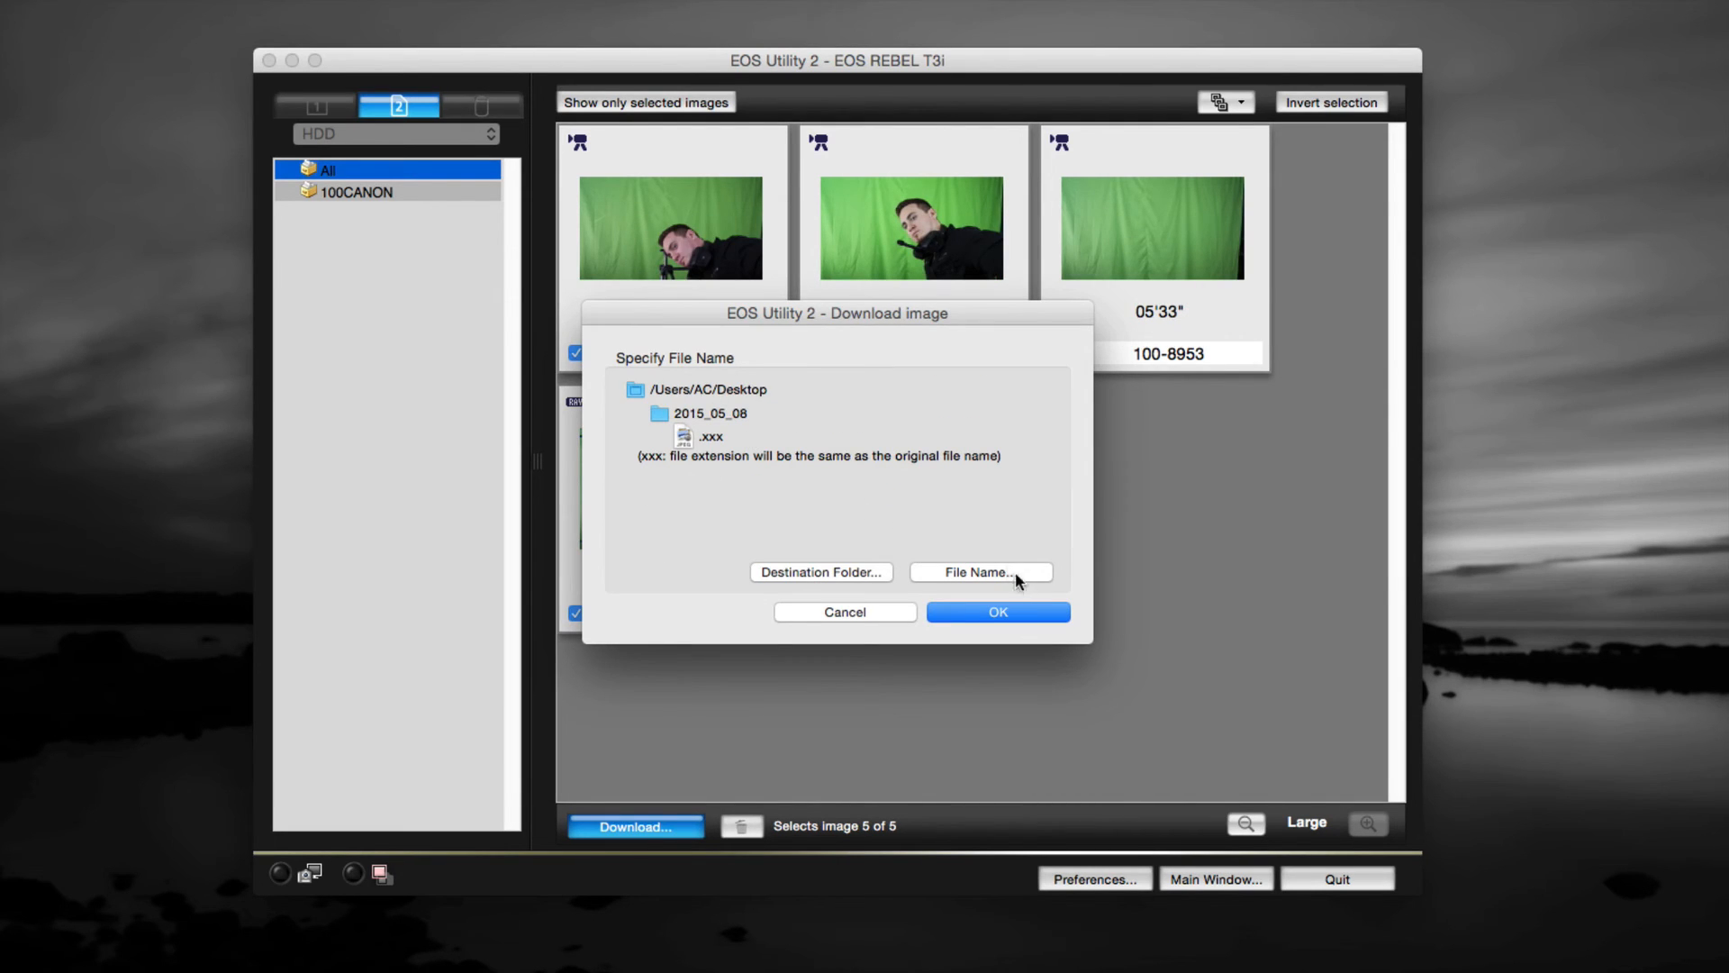
pyautogui.moveTo(977, 596)
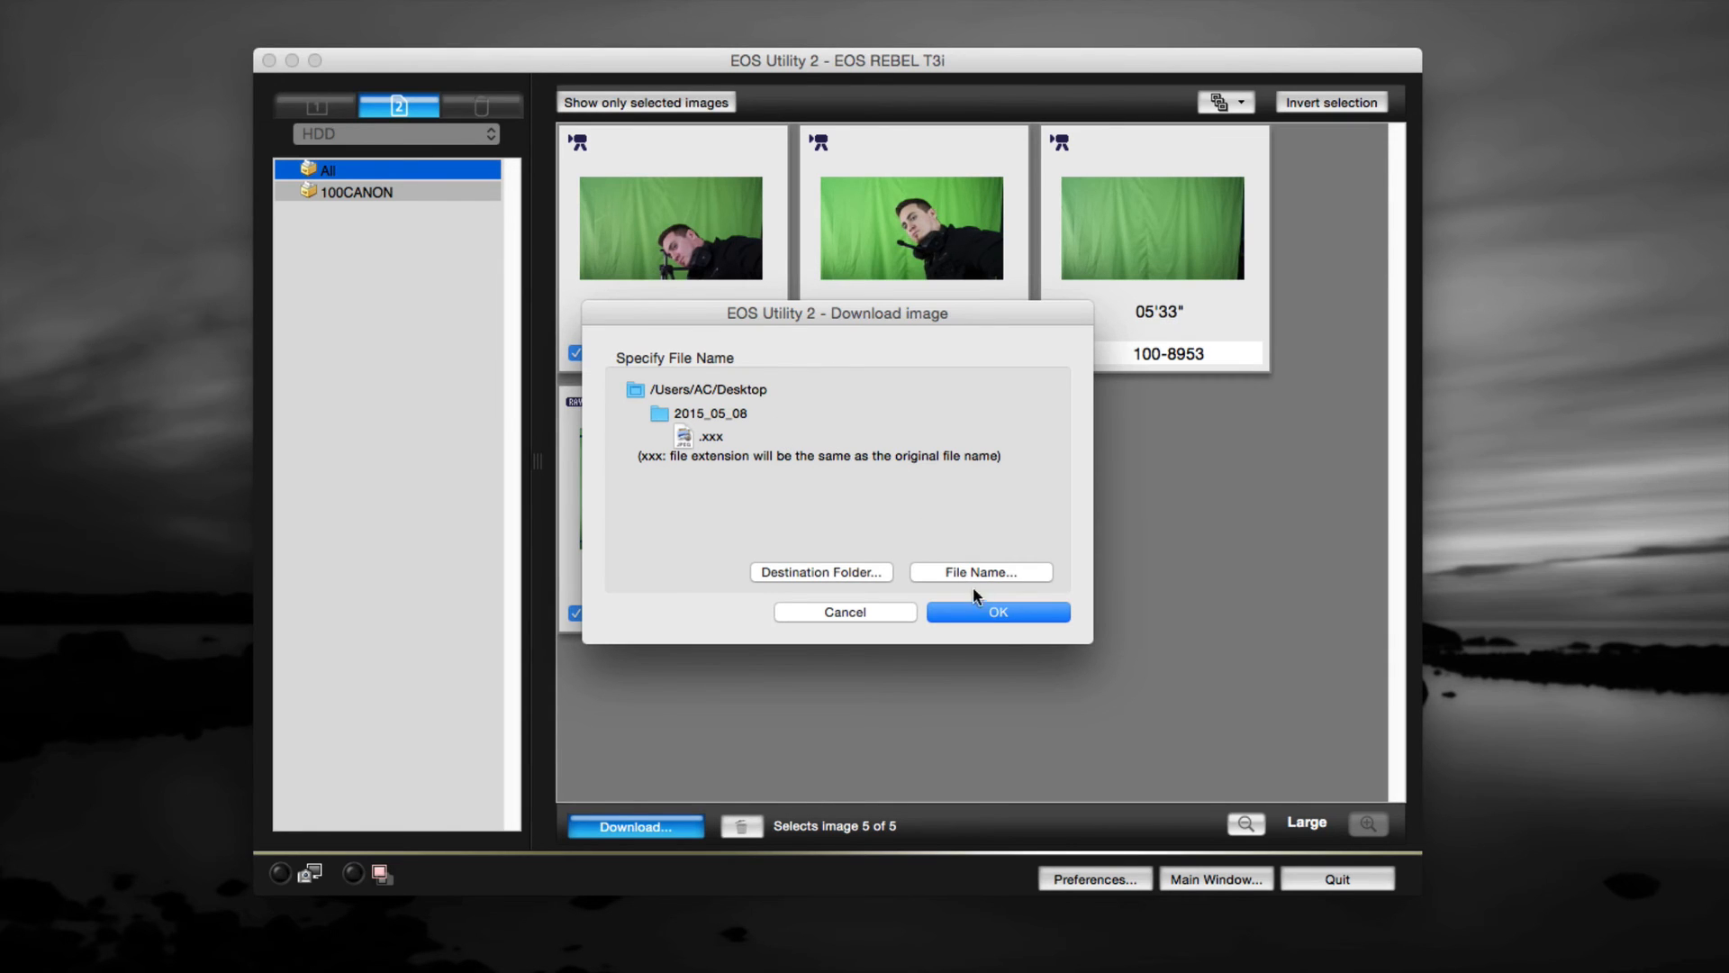
# Confirm the Download image dialog to begin saving five videos to the Desktop
pyautogui.click(998, 613)
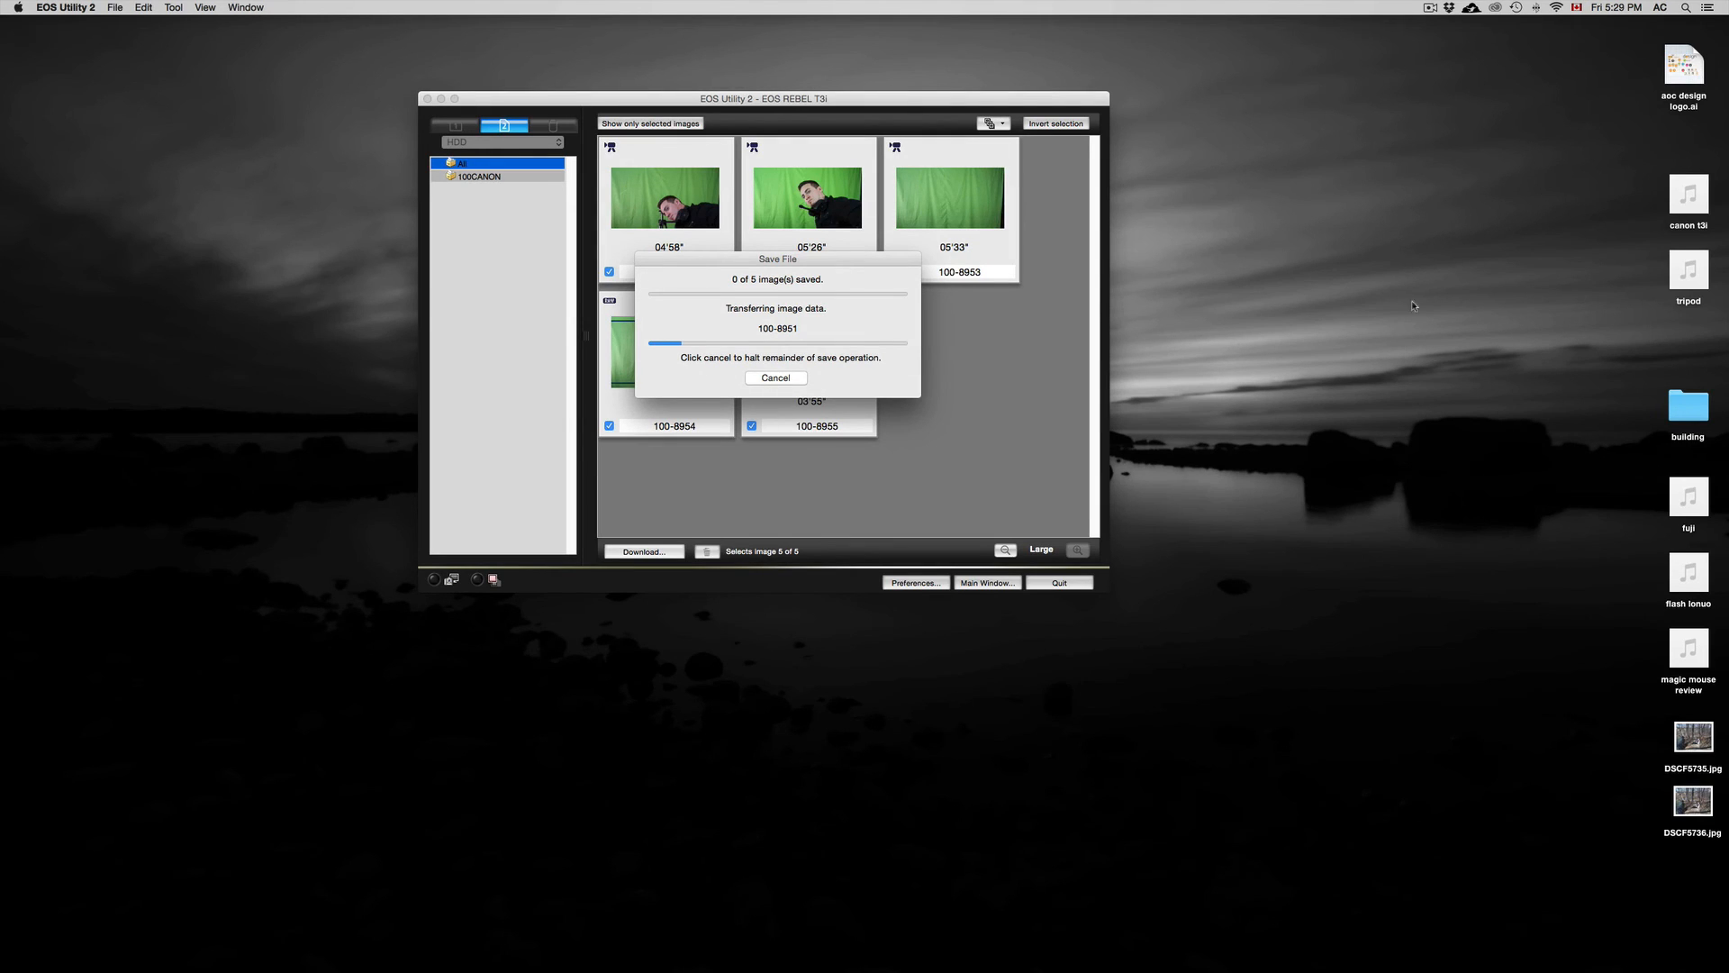
pyautogui.moveTo(1524, 314)
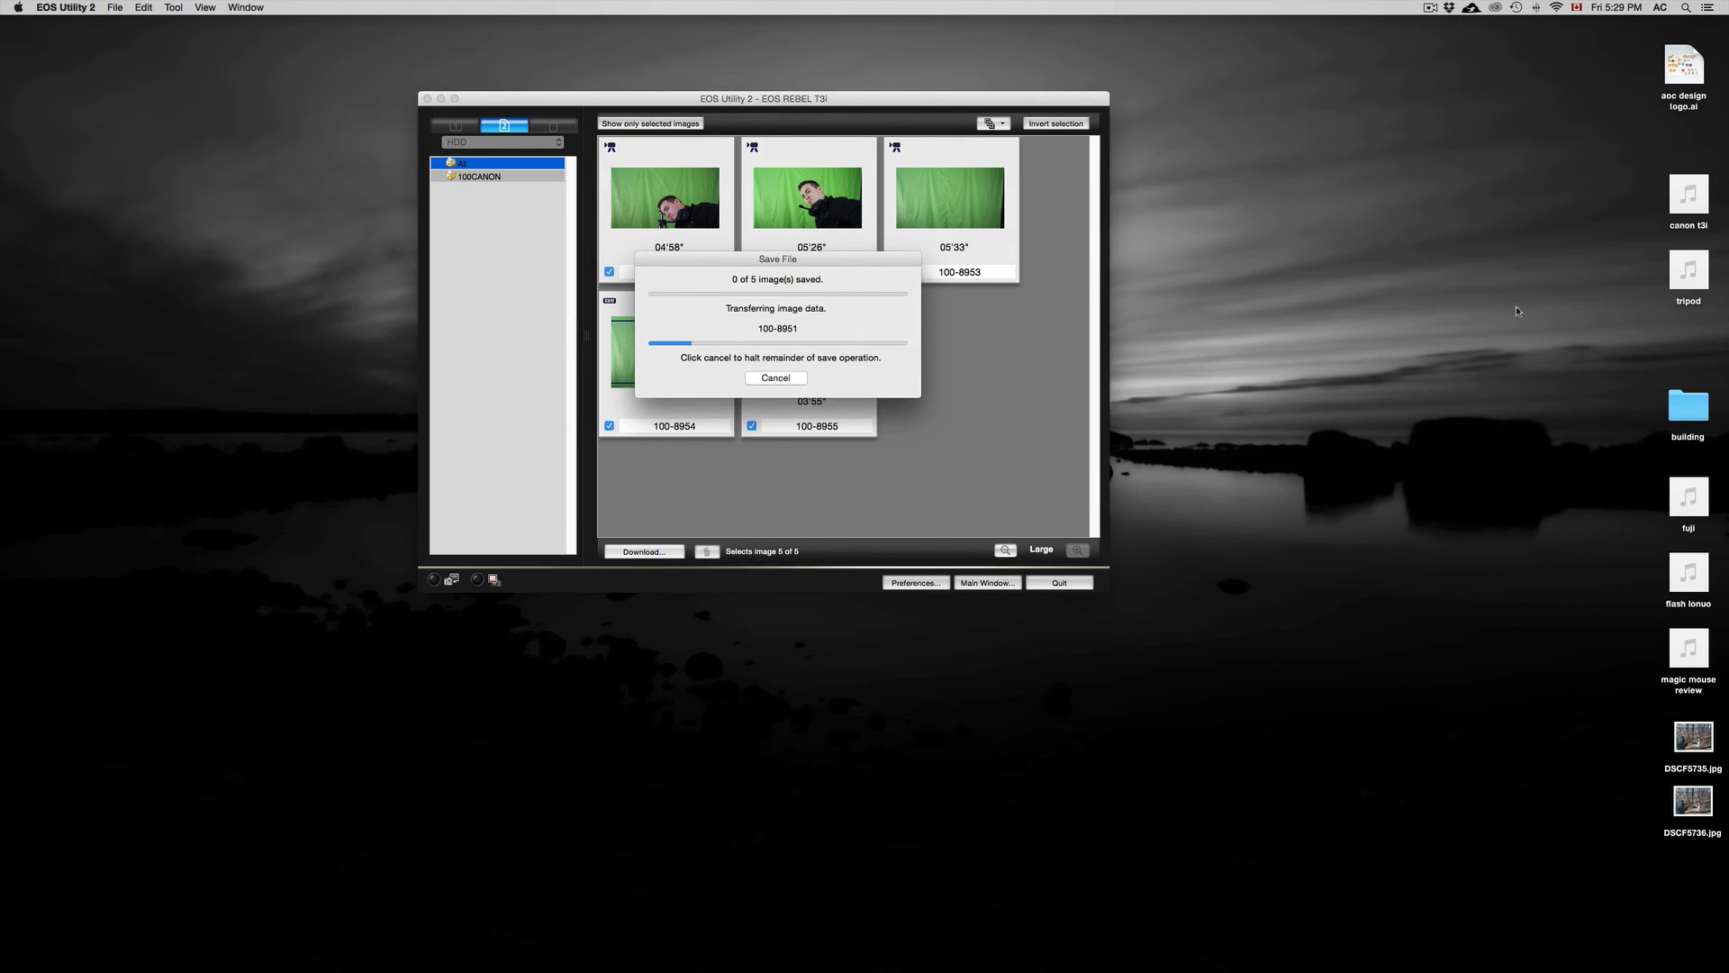
pyautogui.moveTo(1610, 358)
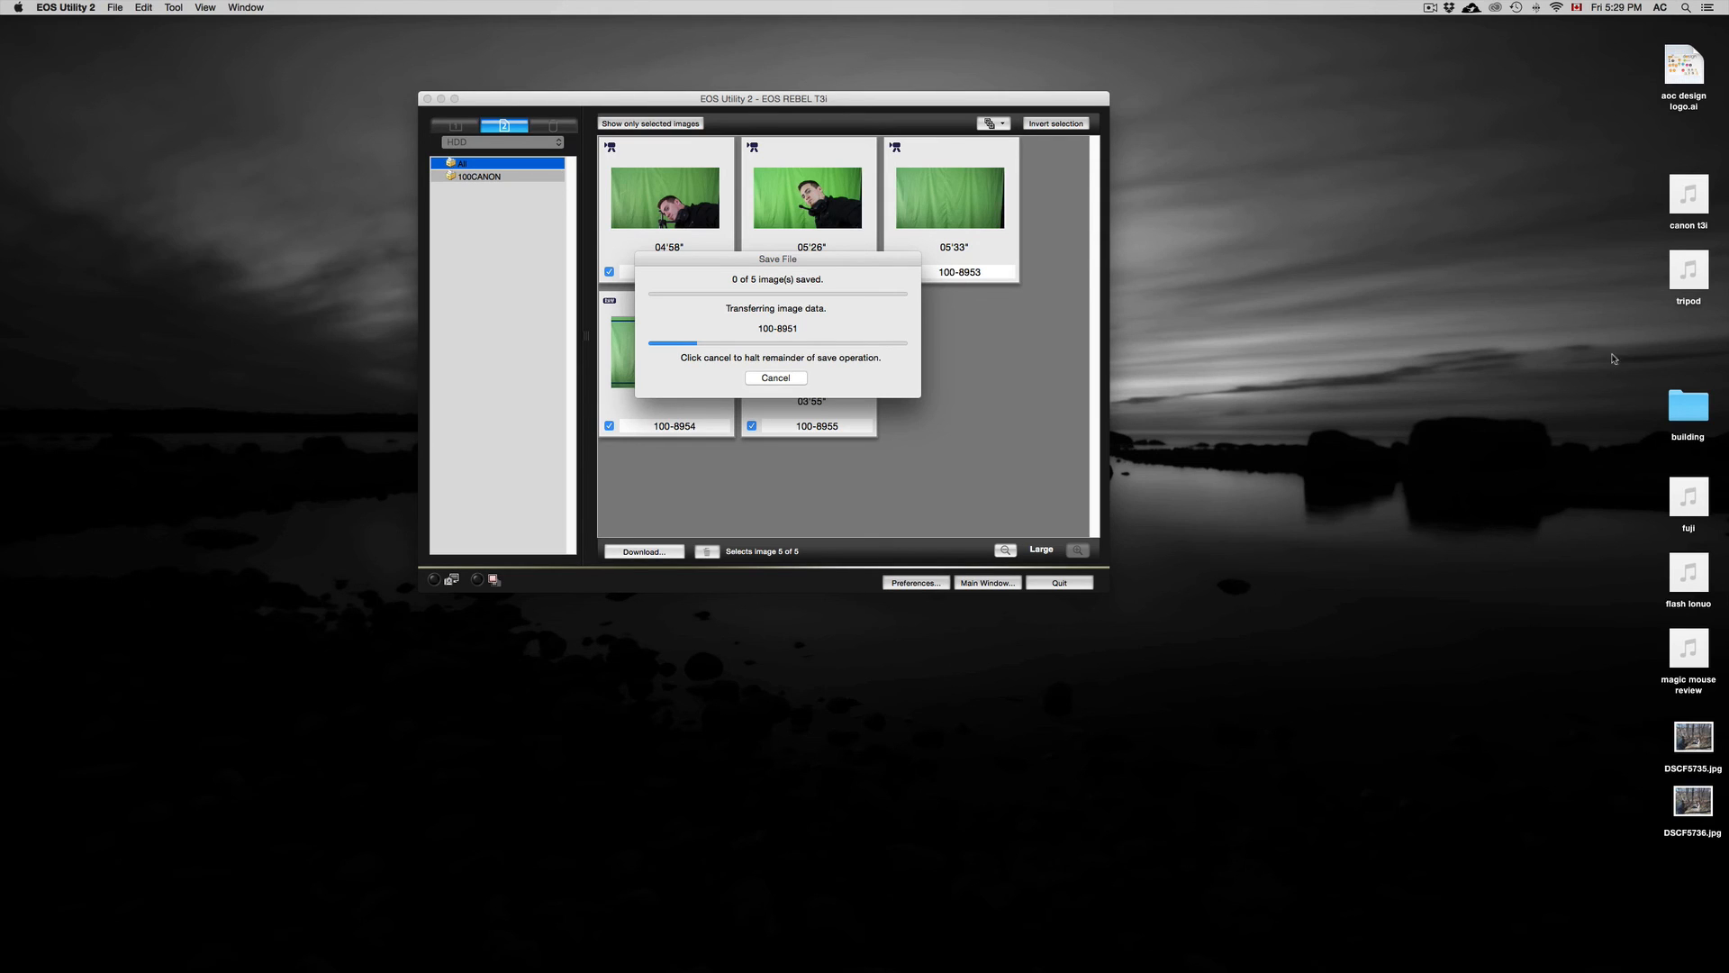
pyautogui.moveTo(877, 260)
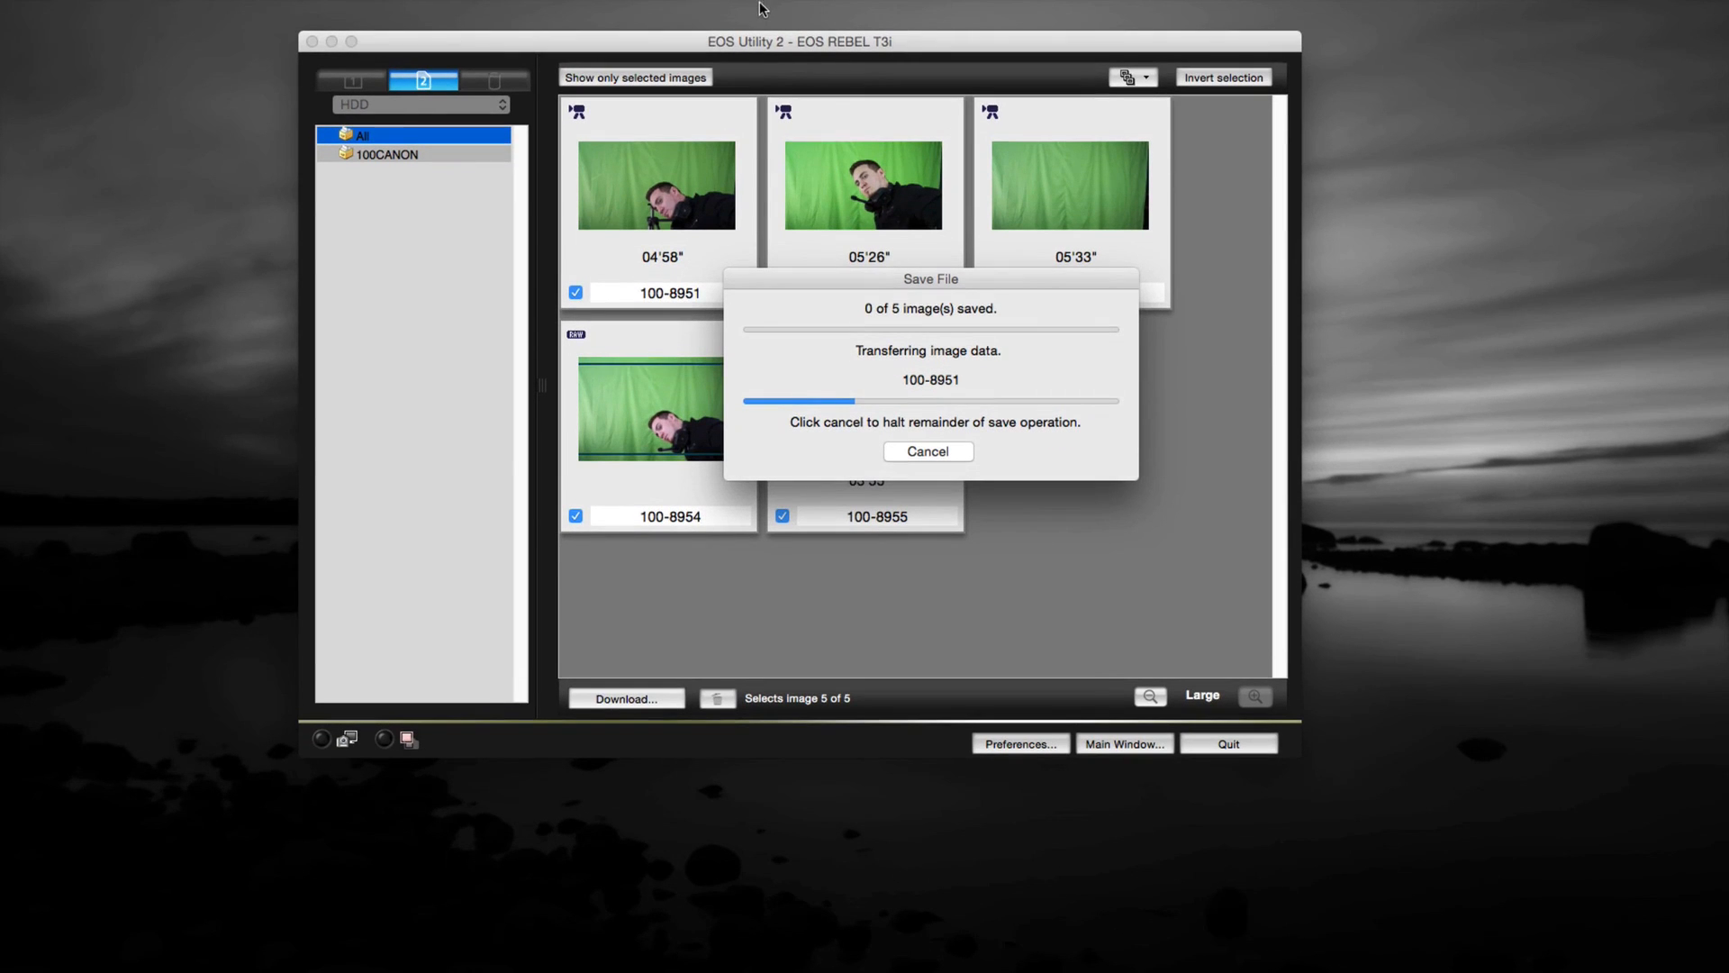
pyautogui.moveTo(786, 68)
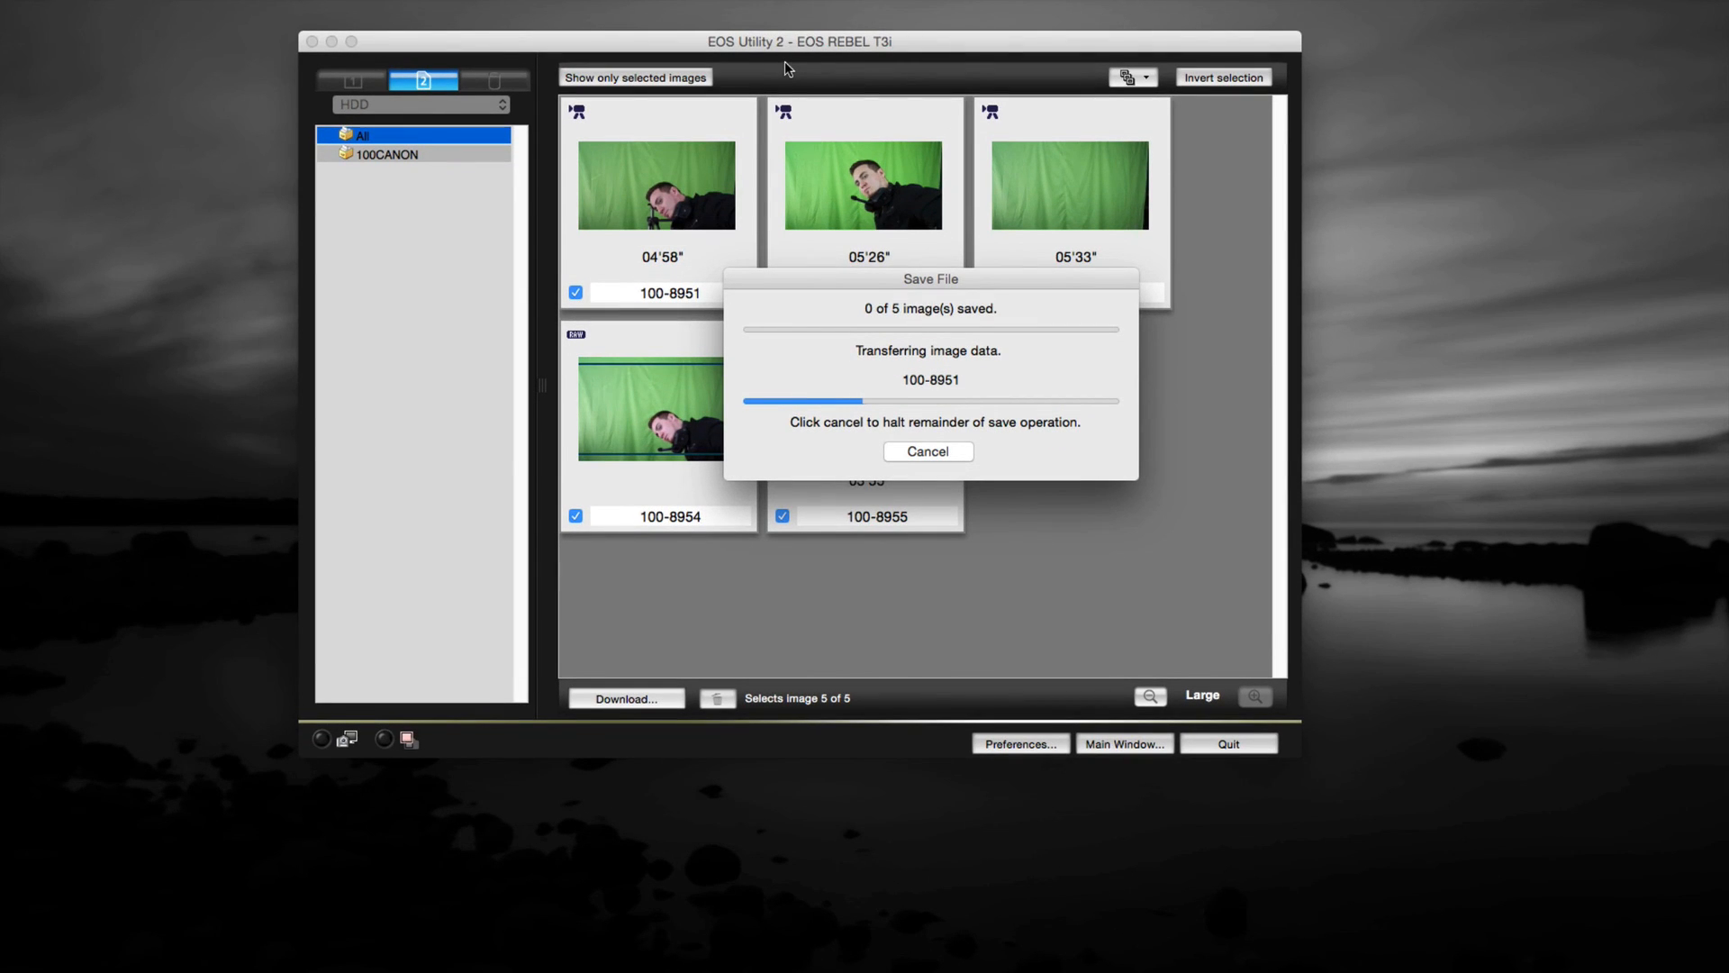